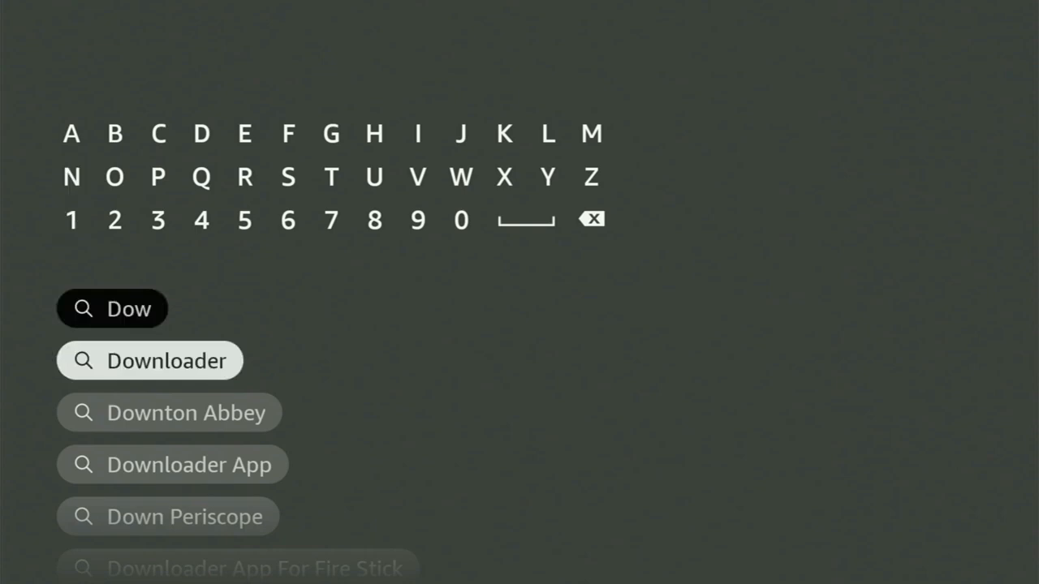
- Select the Downloader suggestion and browse its Apps and games results before returning home
click(150, 360)
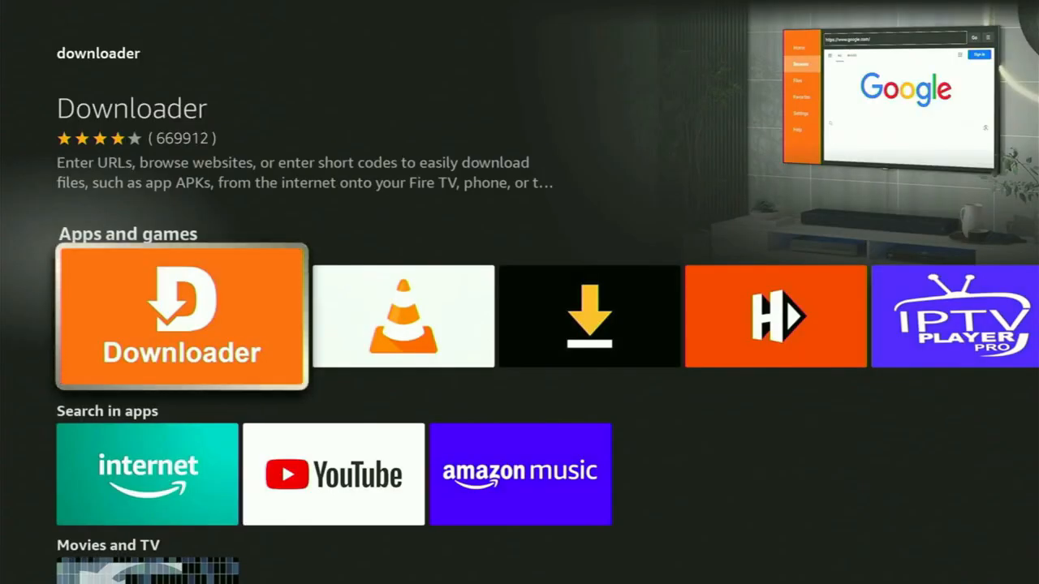
scroll(right, 3)
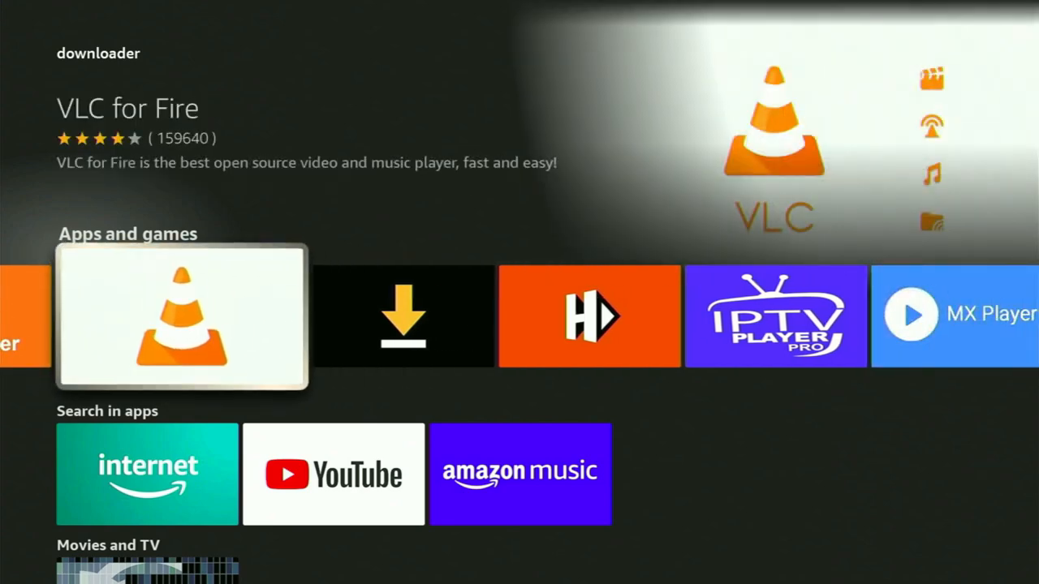
scroll(right, 3)
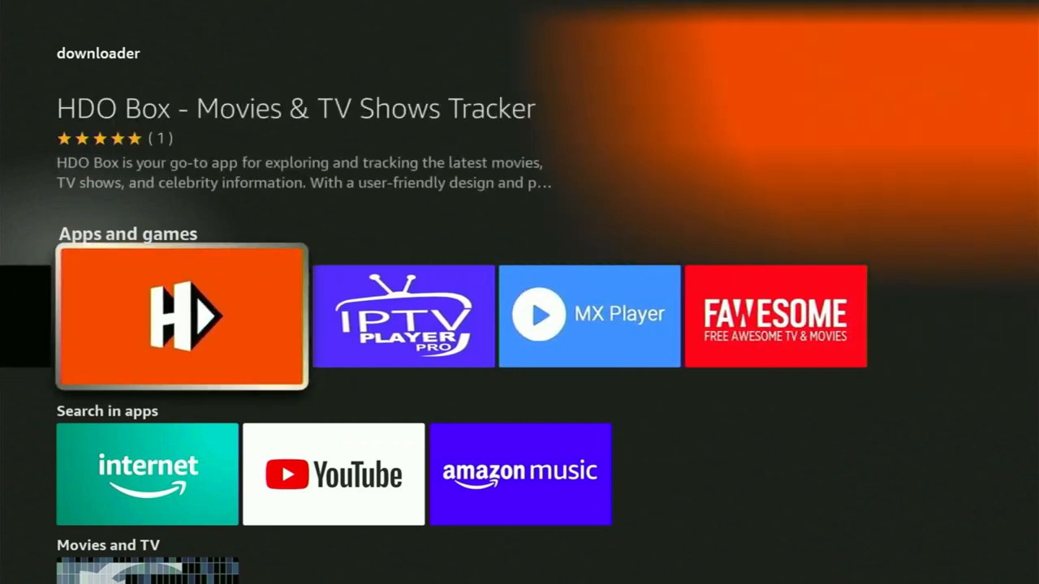
scroll(down, 3)
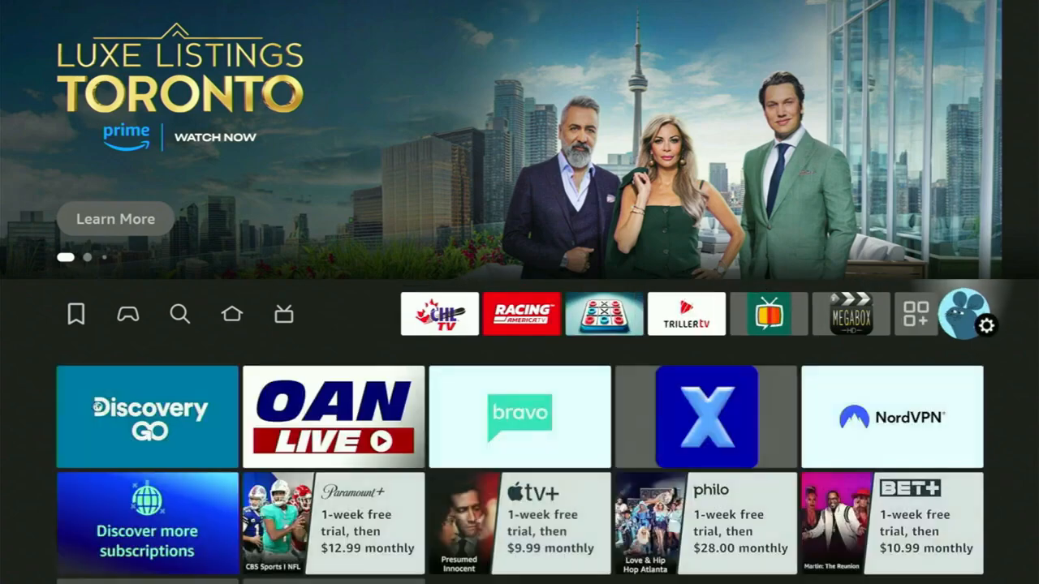
- Go to Settings > My Fire TV and move through its options toward Developer options
click(986, 325)
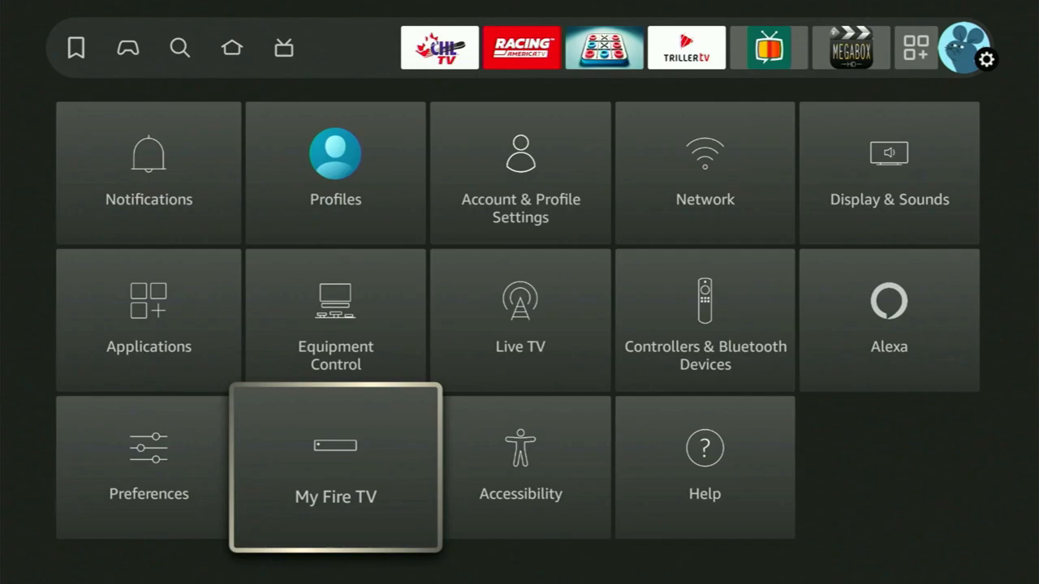
click(335, 468)
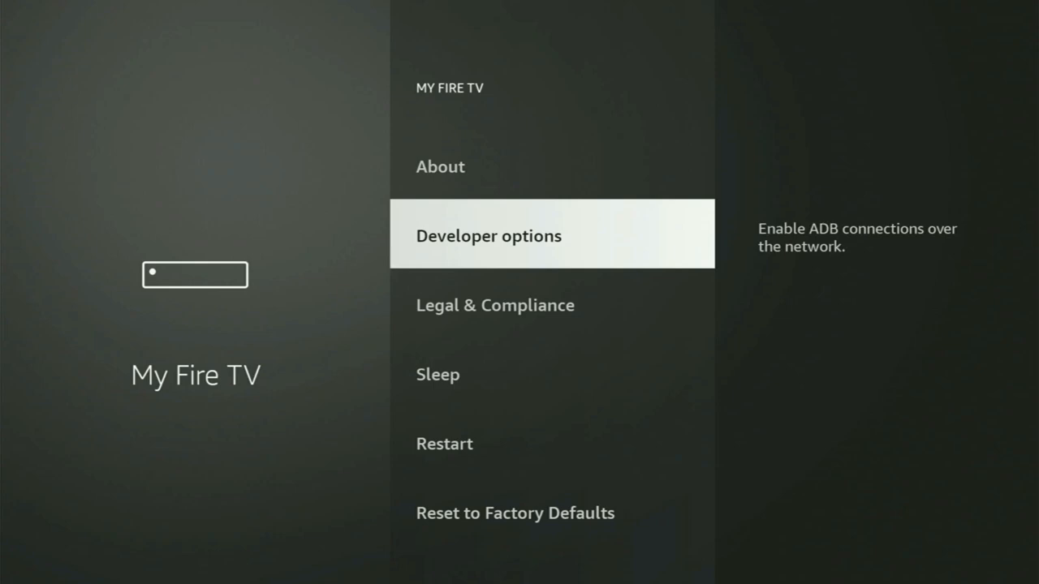
key(up)
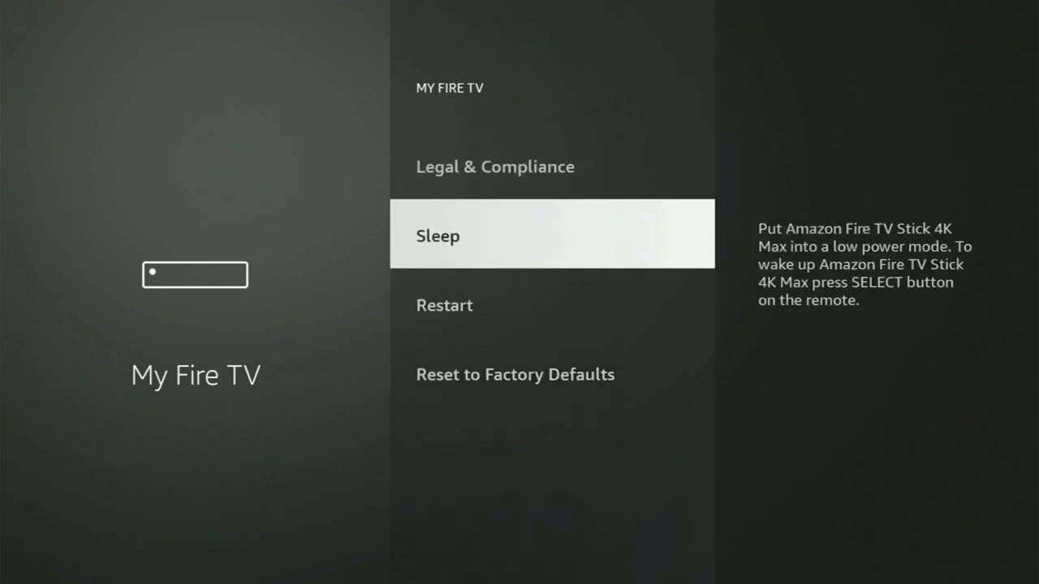
scroll(down, 3)
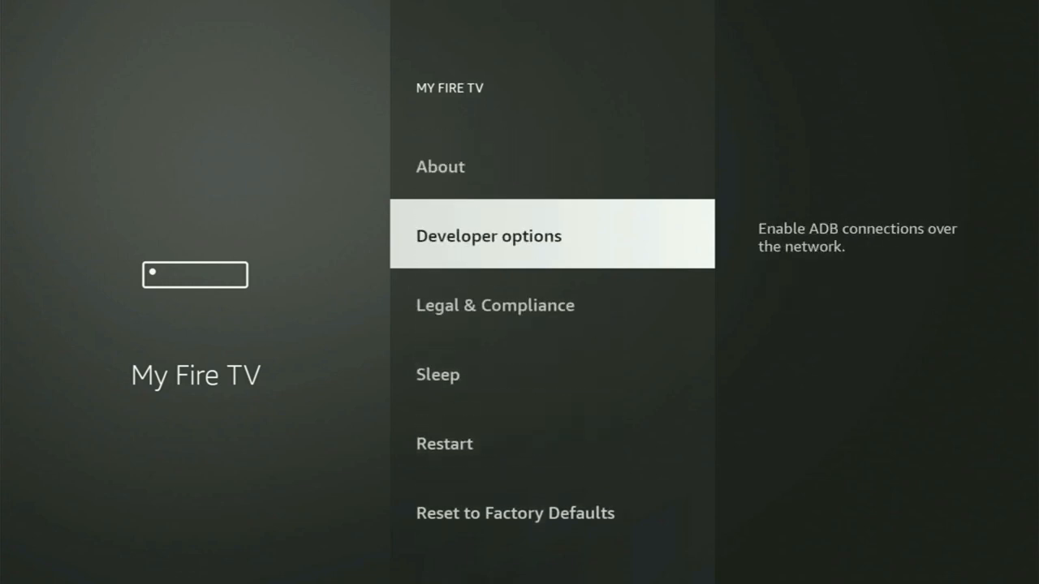
key(Up)
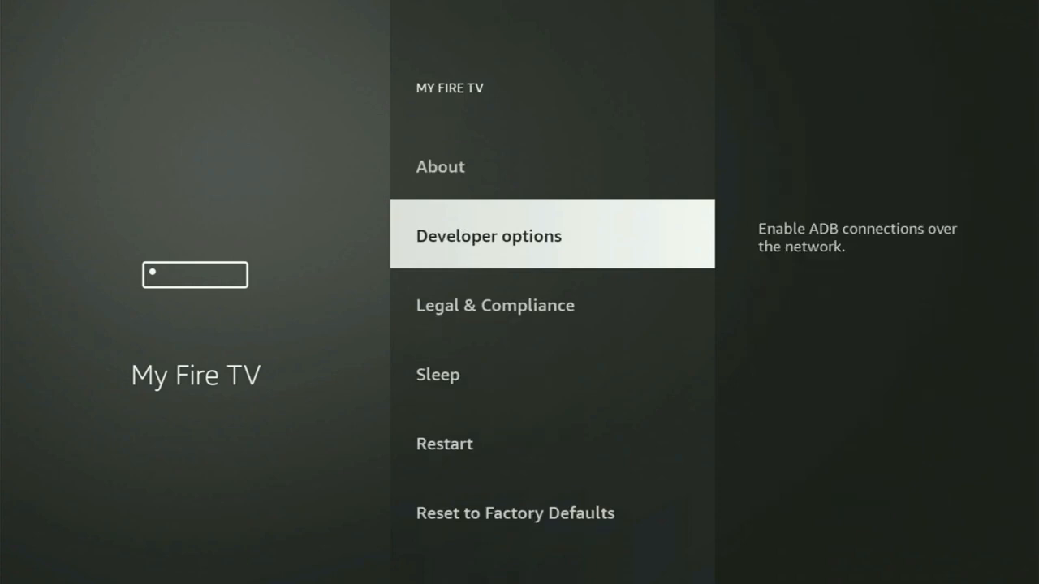
- Enter Developer options > Install unknown apps and review the list where Downloader is allowed
click(552, 234)
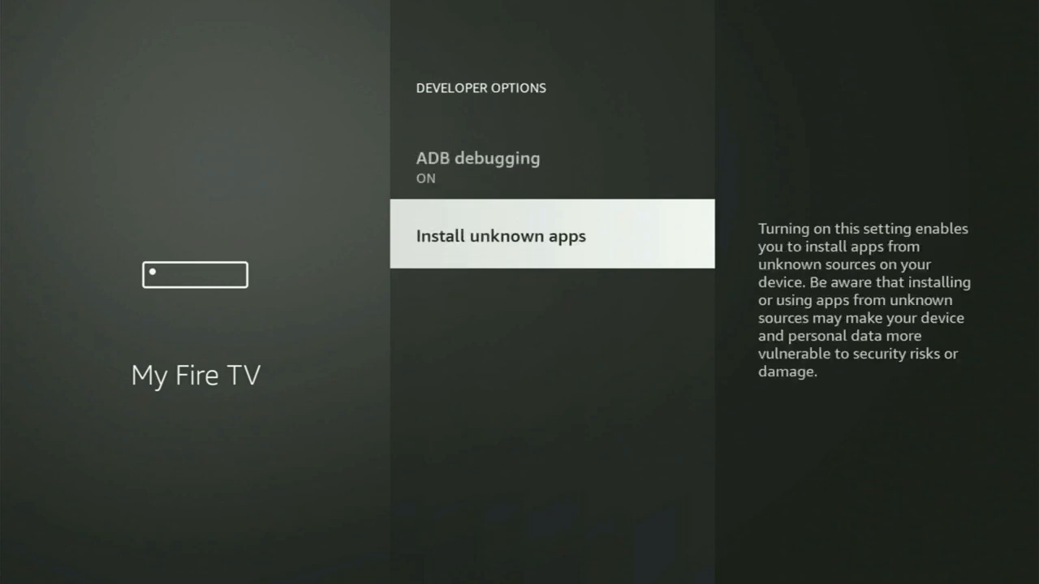
click(552, 234)
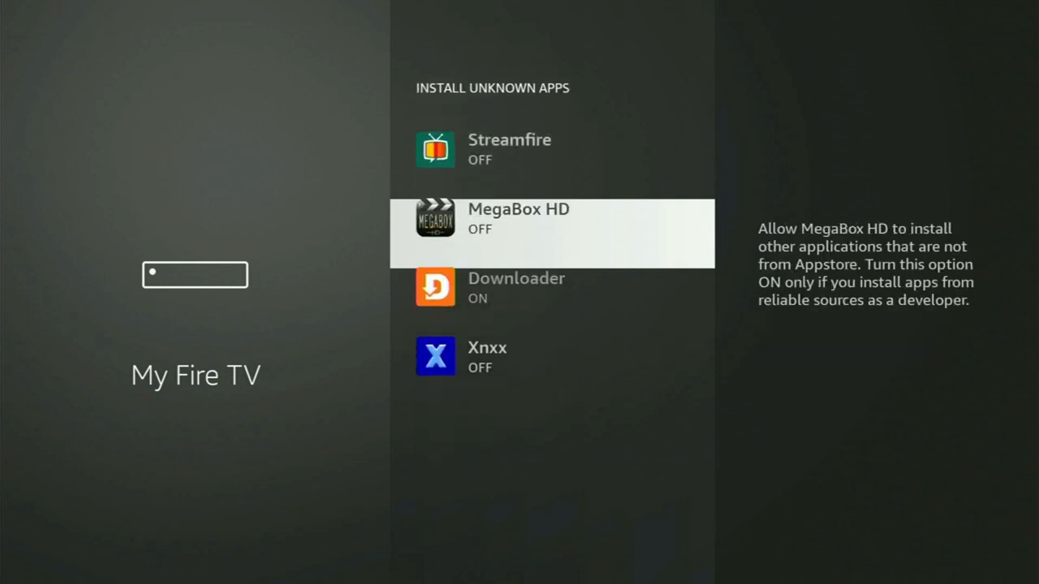
scroll(down, 3)
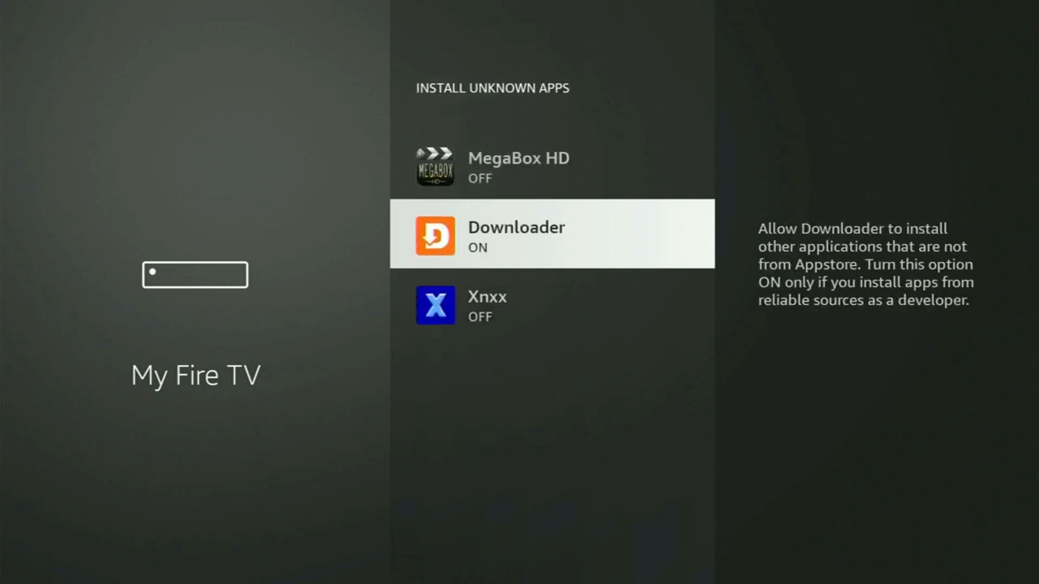
scroll(up, 3)
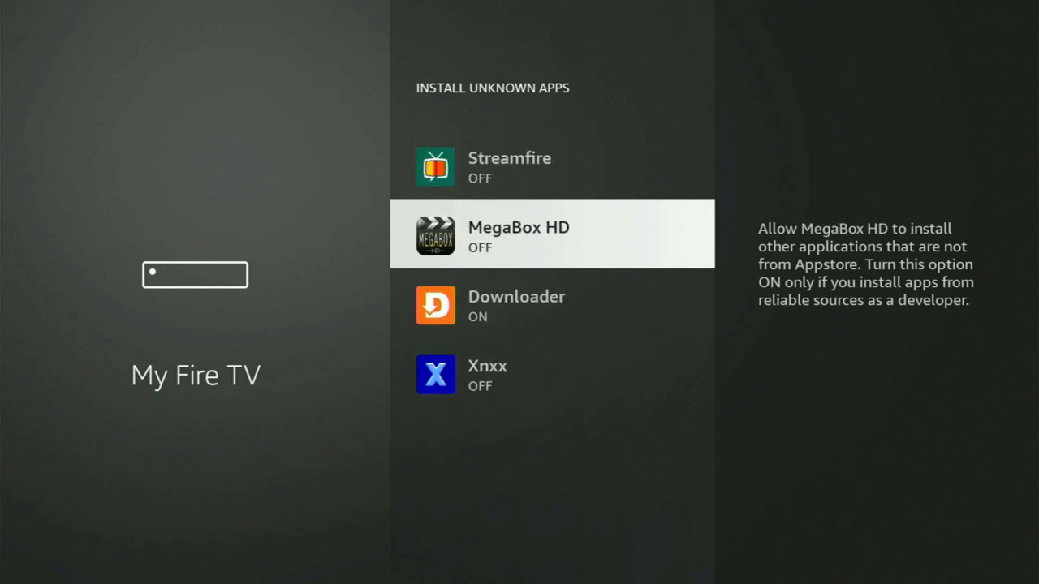
key(Up)
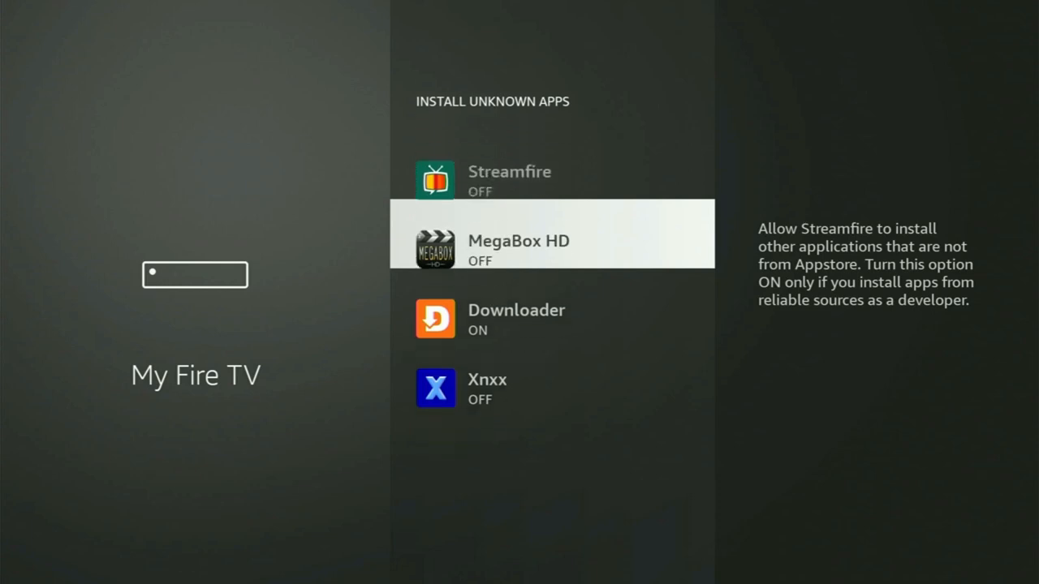
scroll(down, 3)
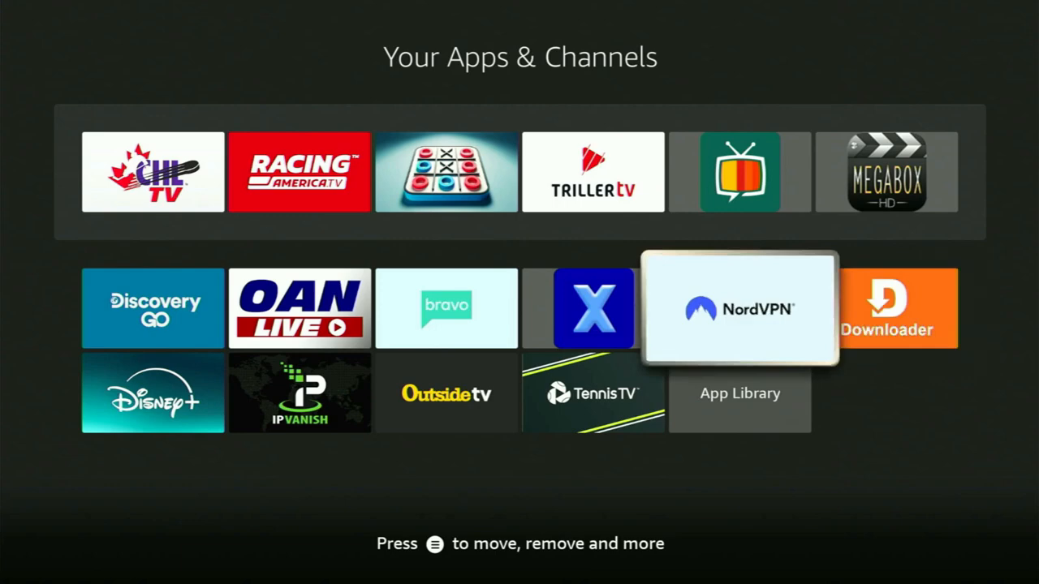
- Launch NordVPN from Your Apps & Channels
click(738, 308)
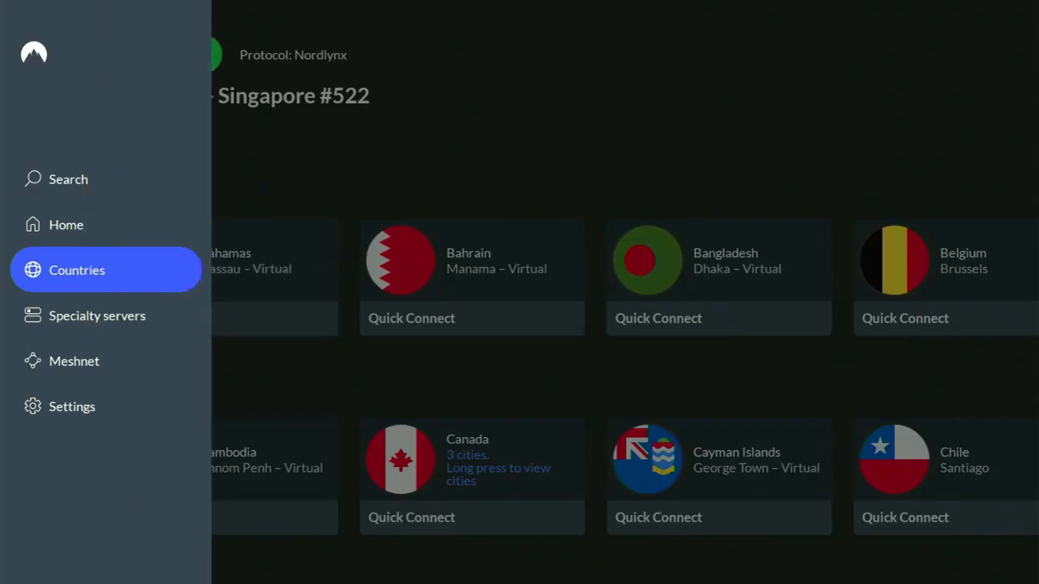
- Browse Specialty servers and Quick Connect to the Belgium Brussels P2P server
click(97, 315)
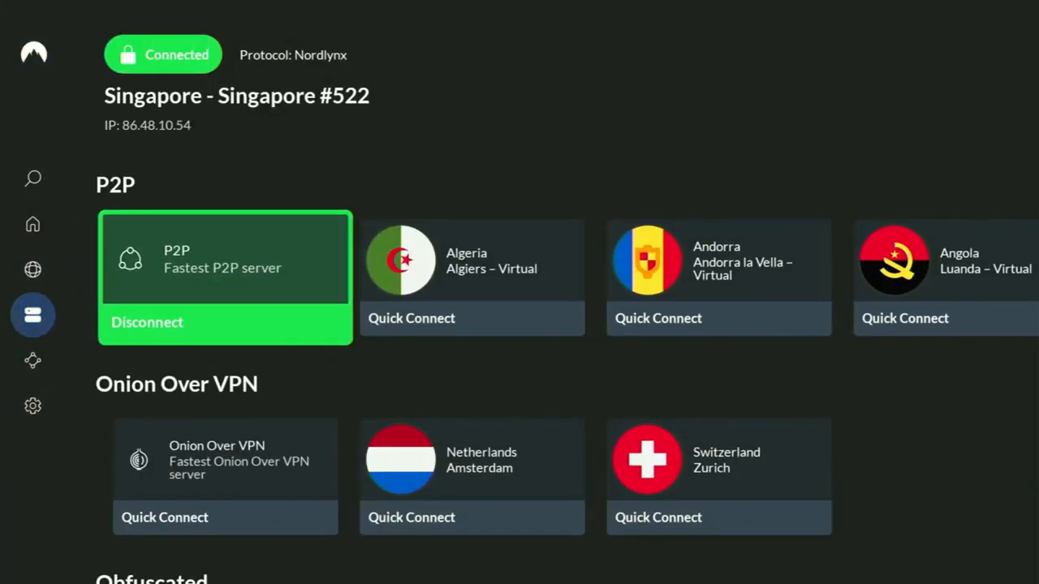
scroll(down, 3)
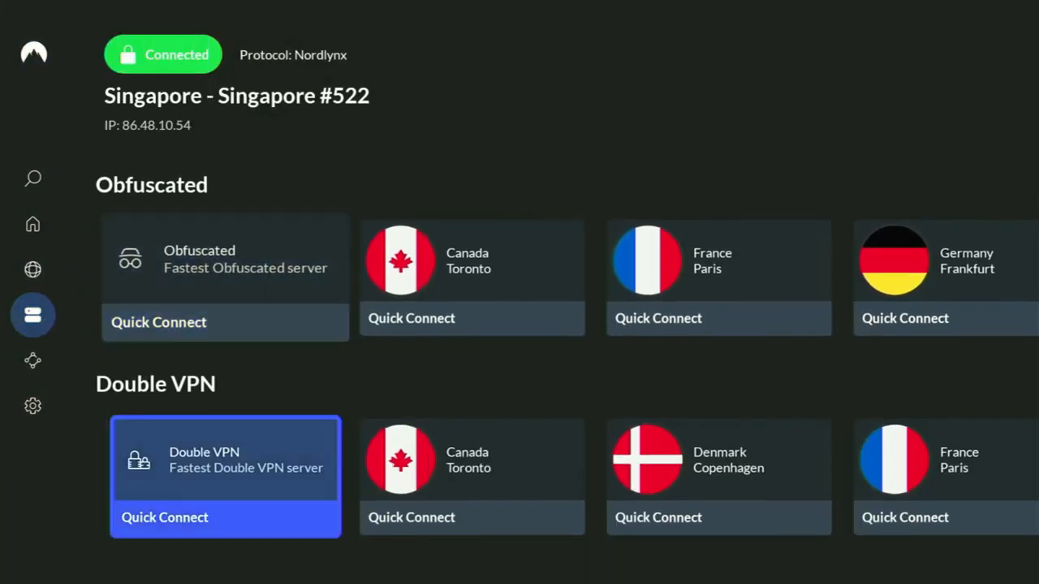
scroll(down, 3)
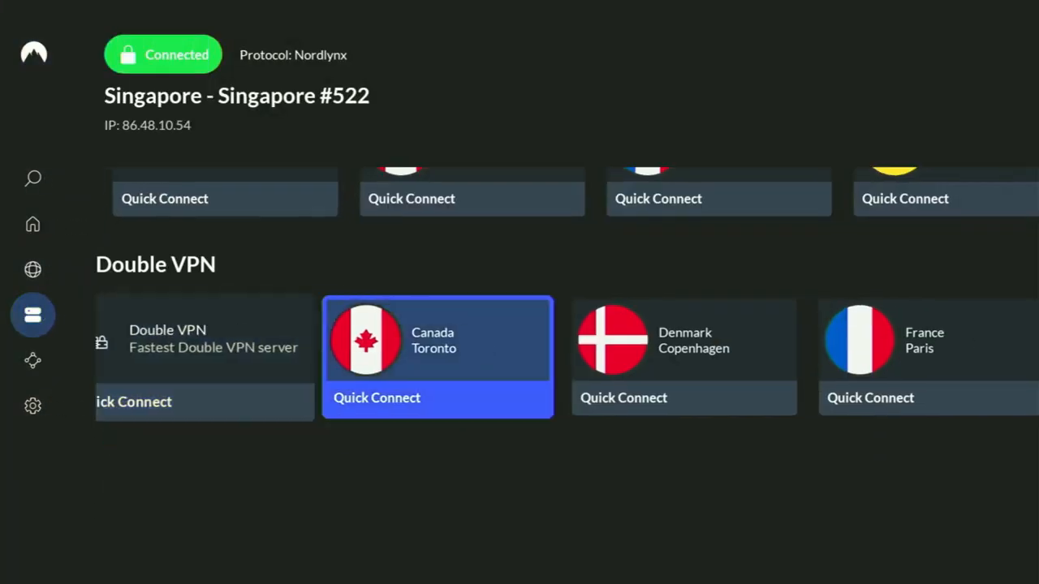
scroll(right, 3)
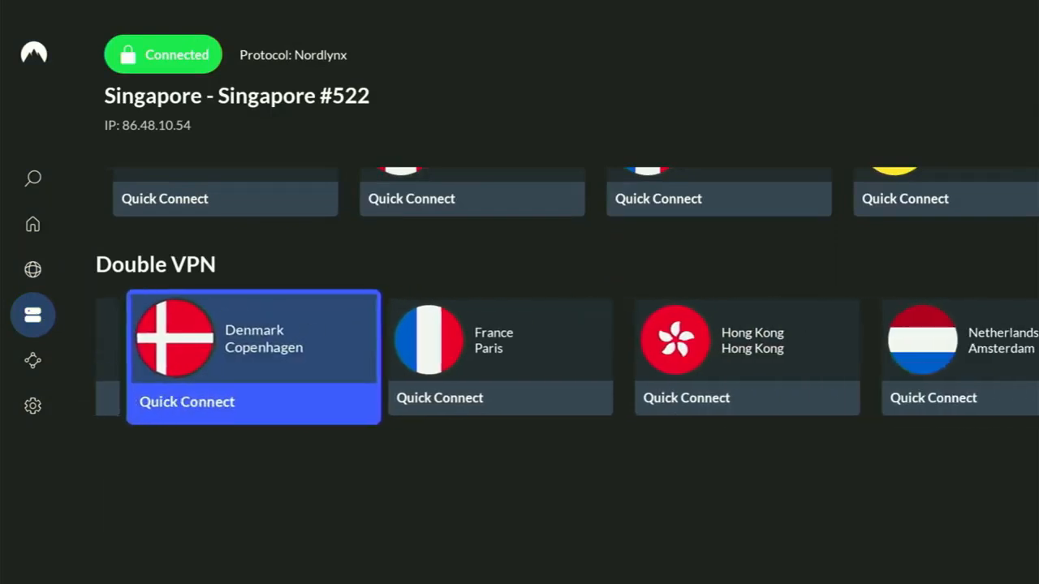
scroll(left, 3)
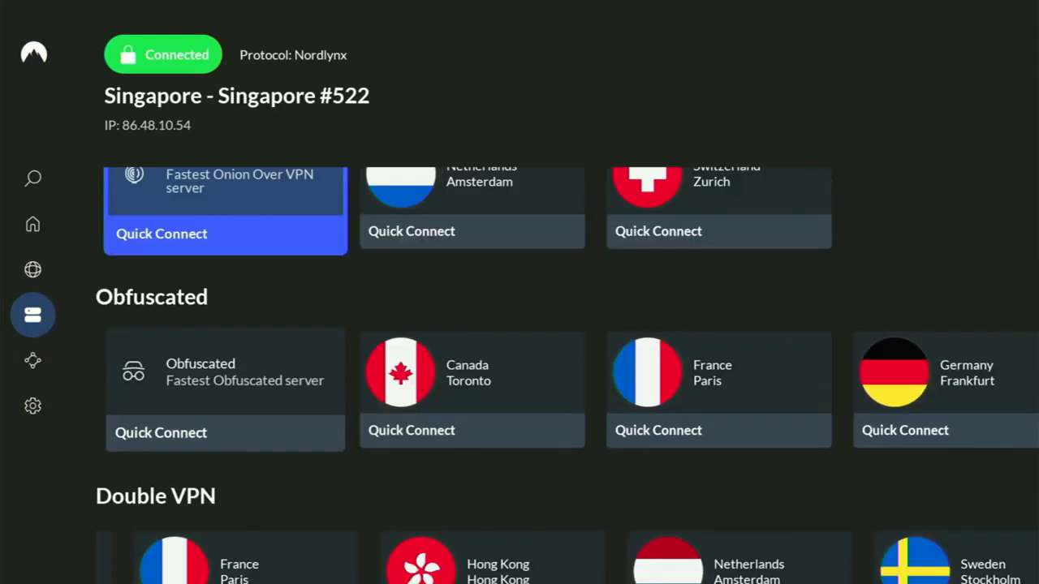
scroll(up, 3)
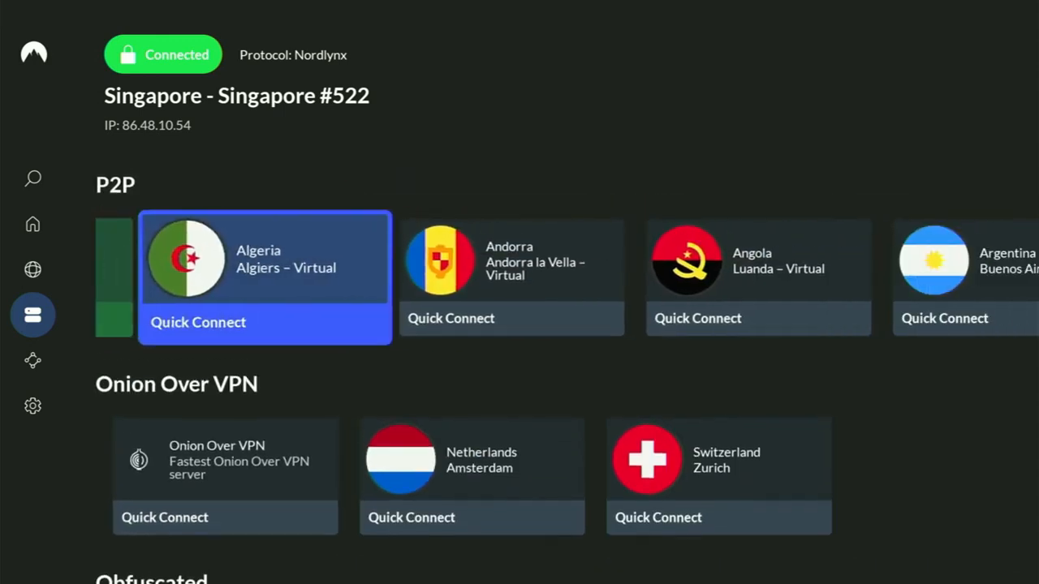
scroll(right, 3)
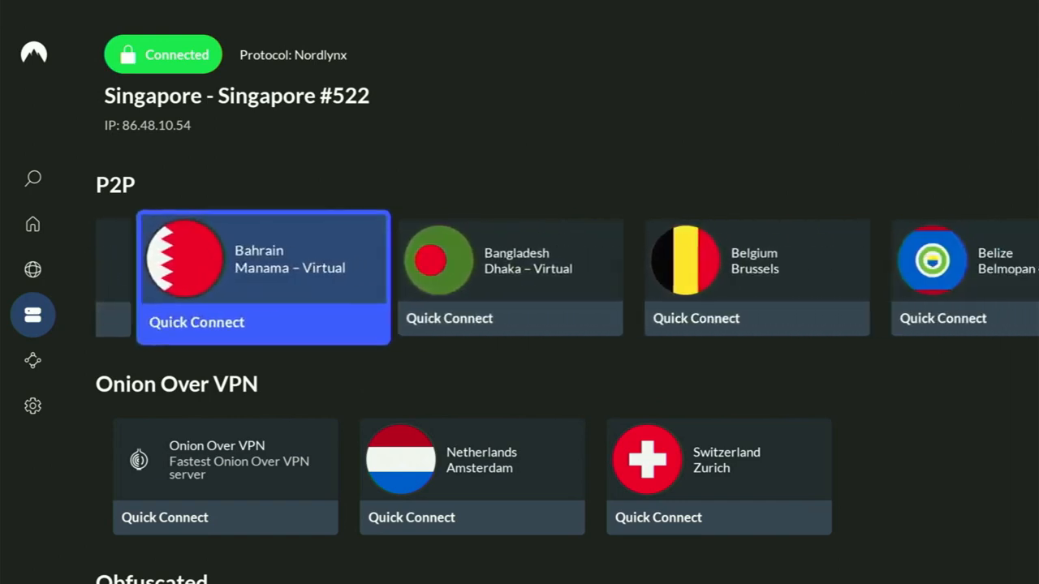
scroll(right, 3)
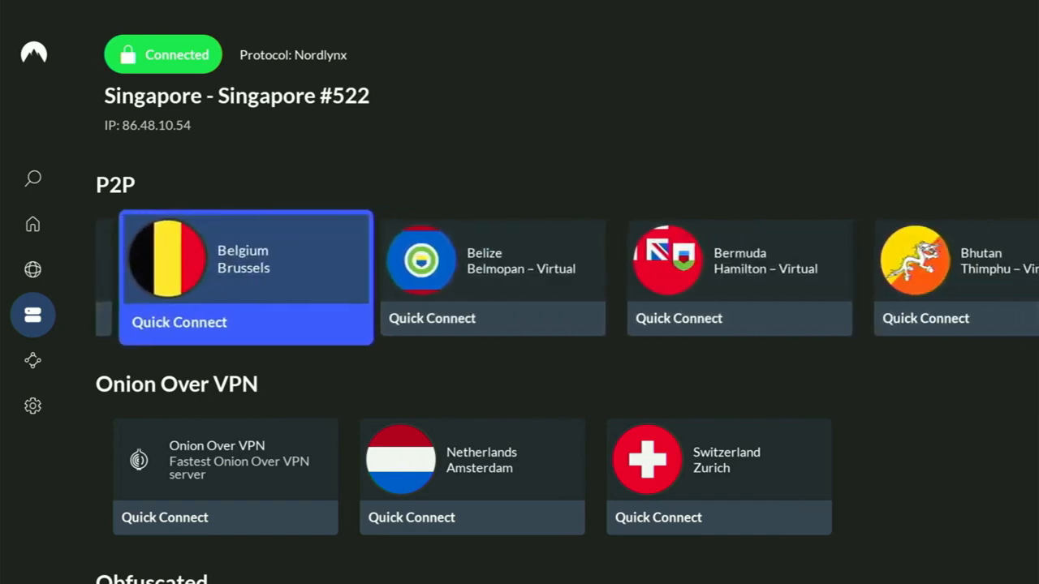
click(178, 322)
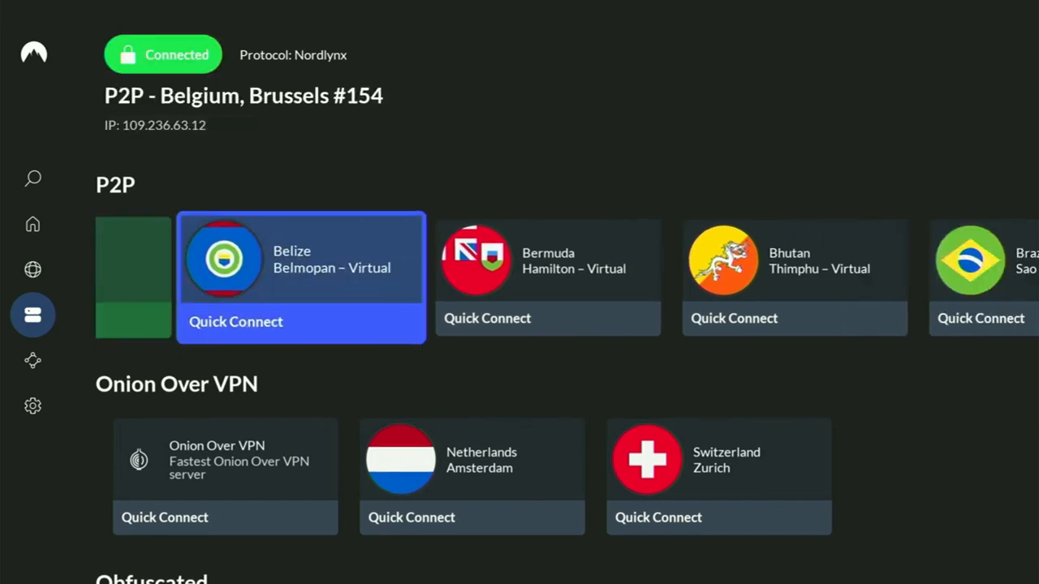
- Scroll further along the P2P server row while connected via Brussels
scroll(right, 3)
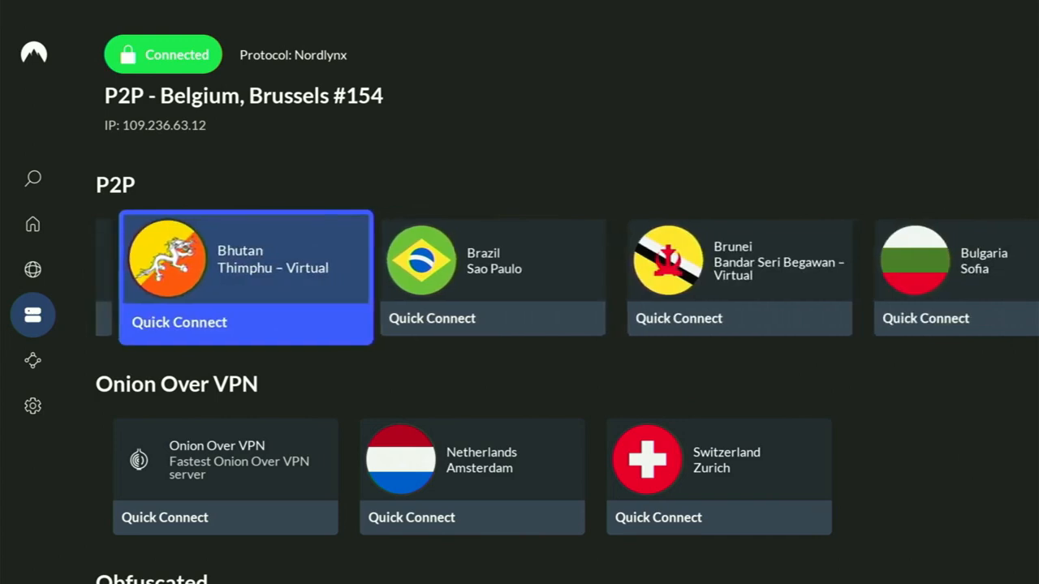
scroll(right, 3)
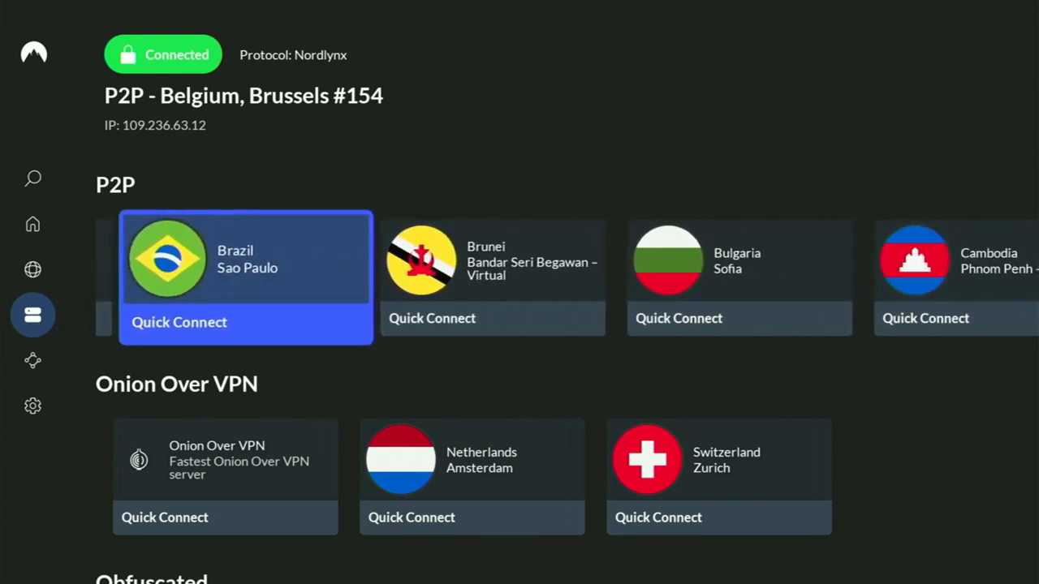
scroll(right, 3)
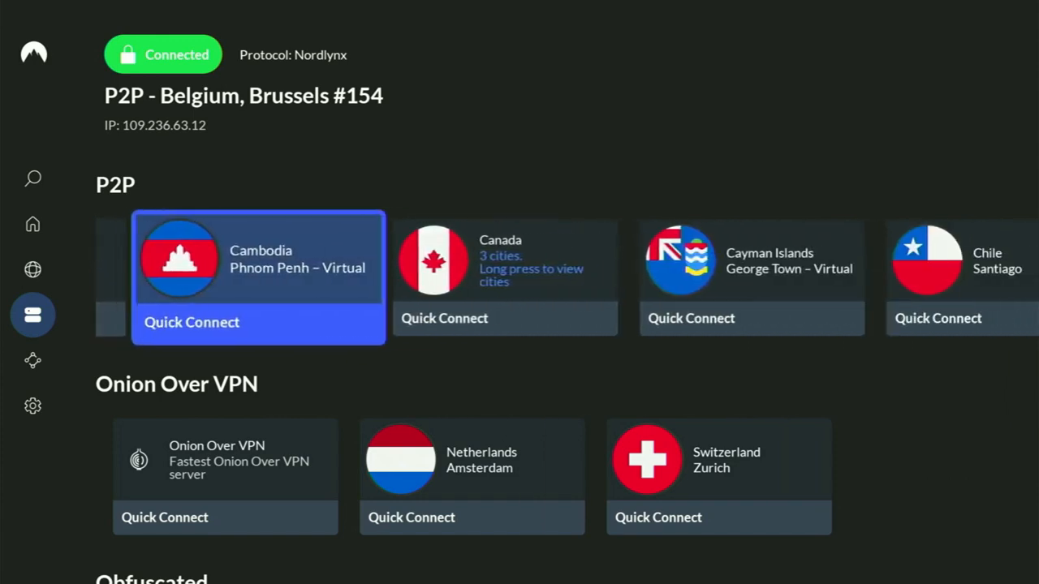
scroll(right, 3)
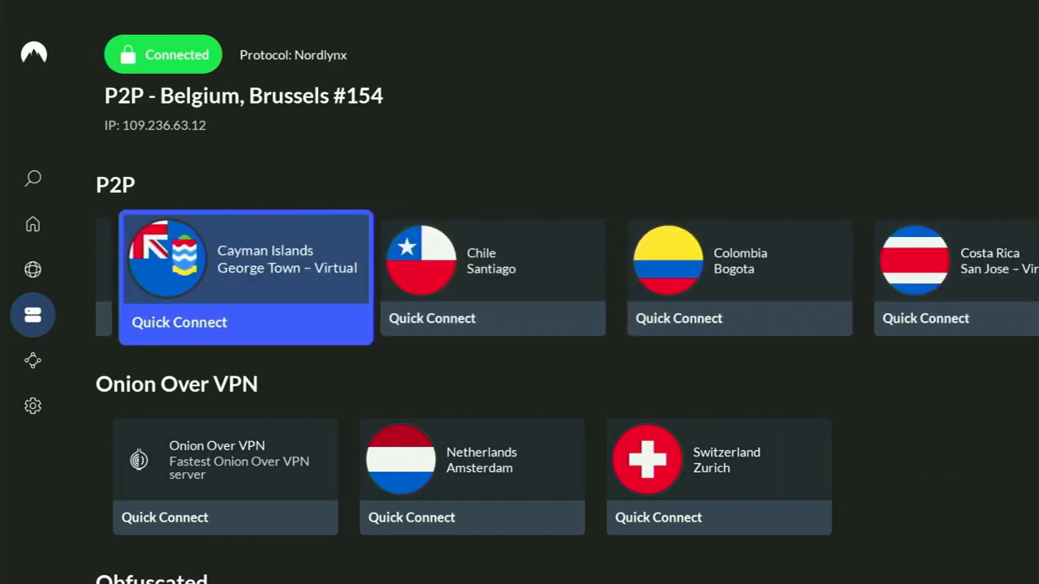
scroll(right, 3)
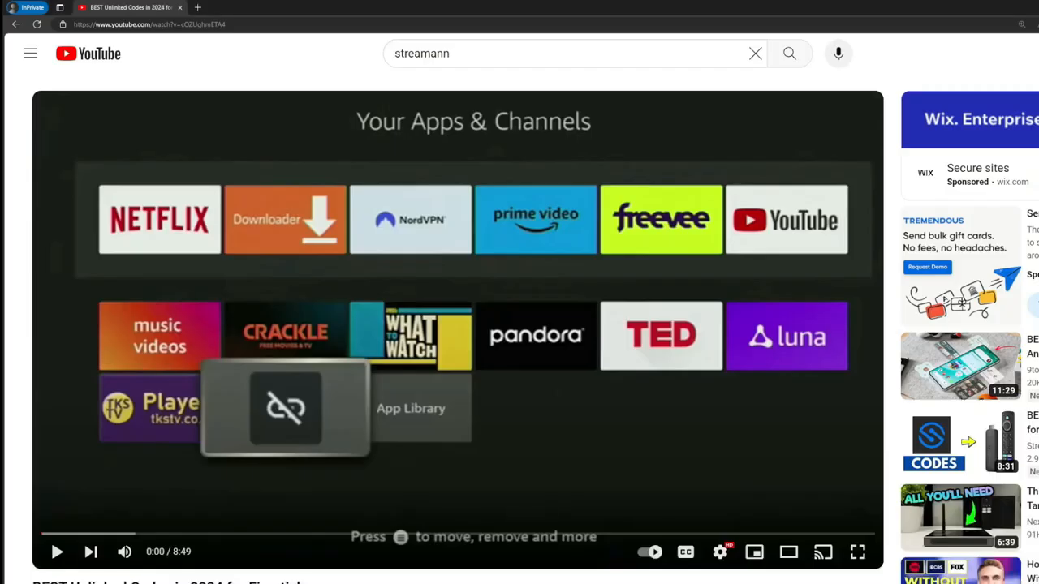
- Scroll to the comments and select the topvpnoffer.com link in the pinned comment
scroll(down, 3)
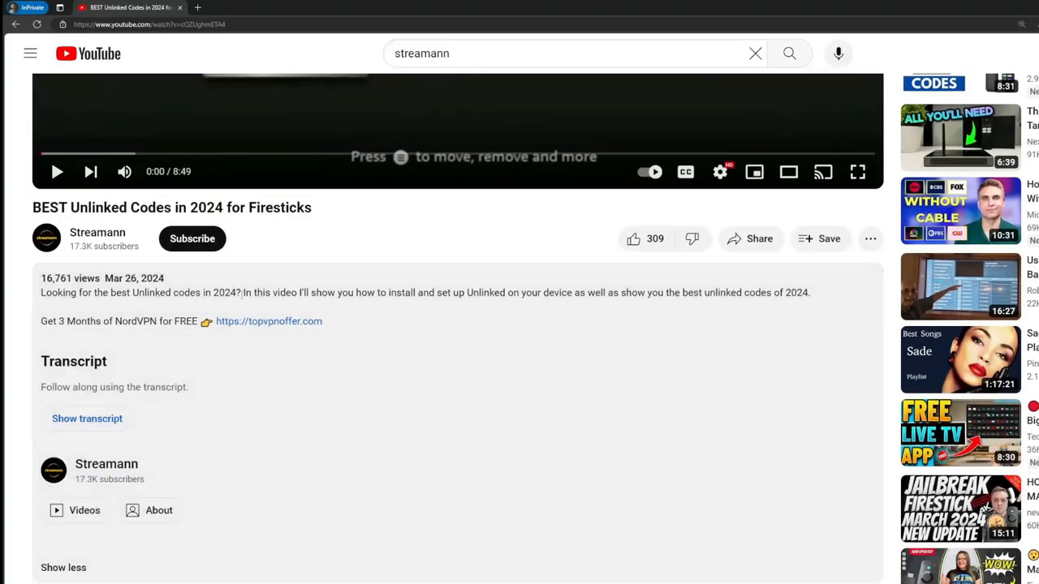
scroll(down, 3)
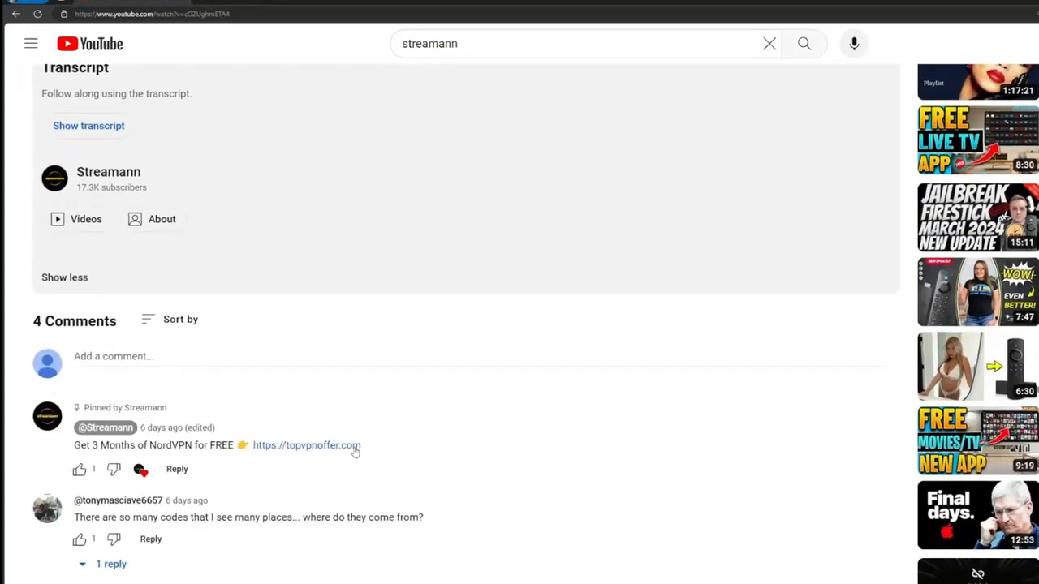
double_click(305, 445)
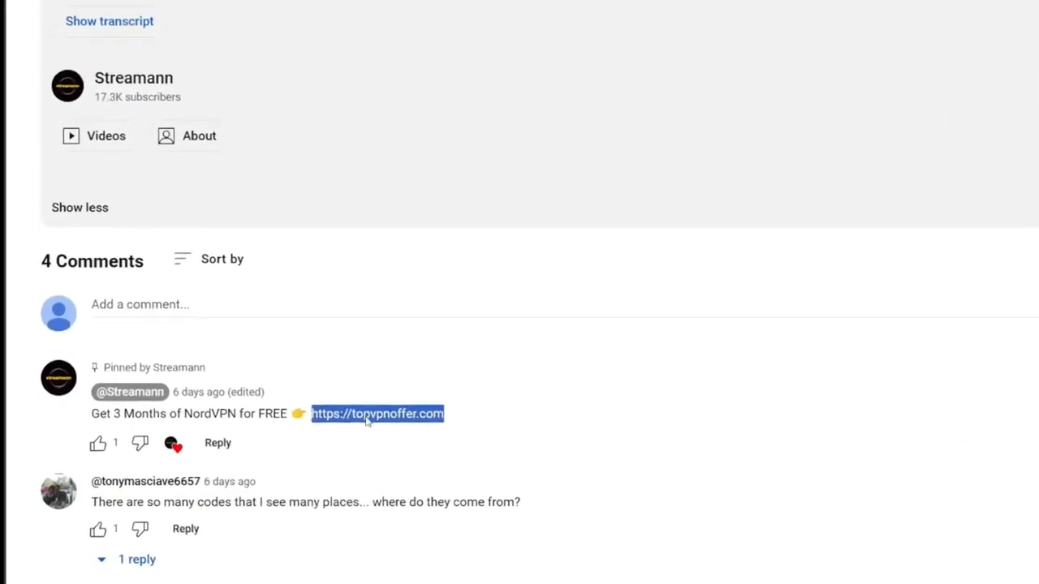
click(377, 414)
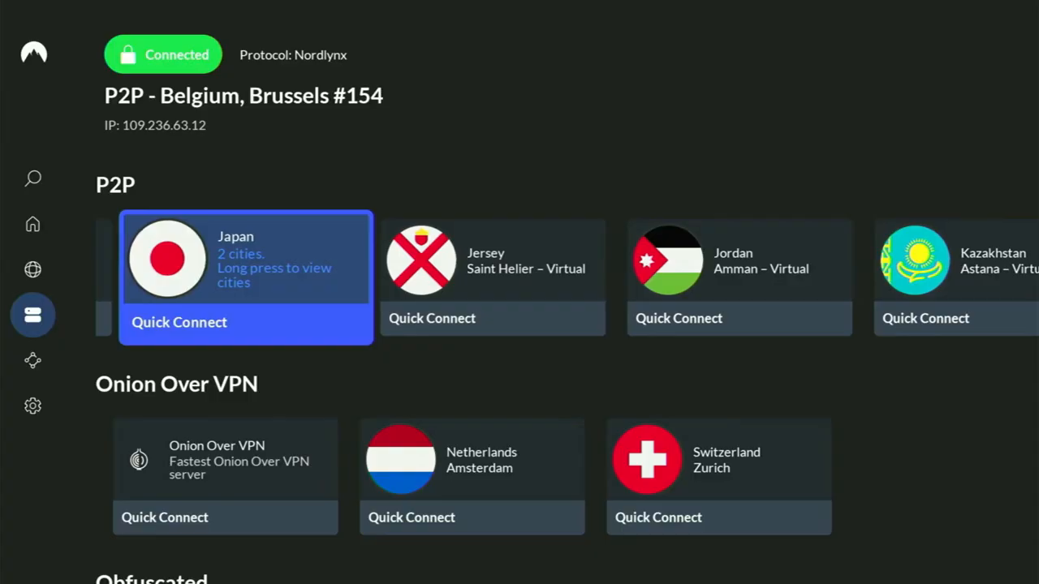
scroll(right, 3)
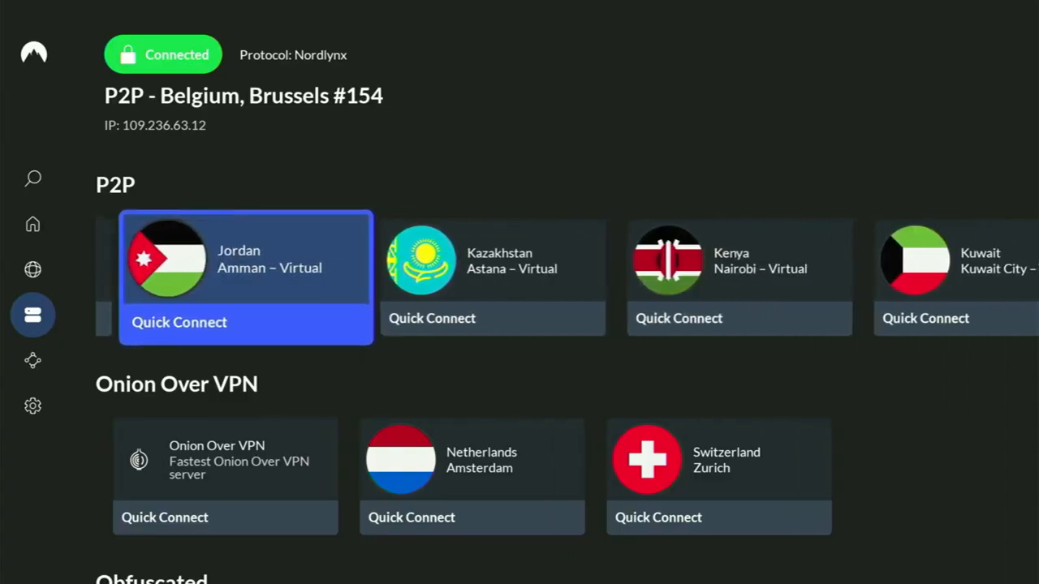
scroll(right, 3)
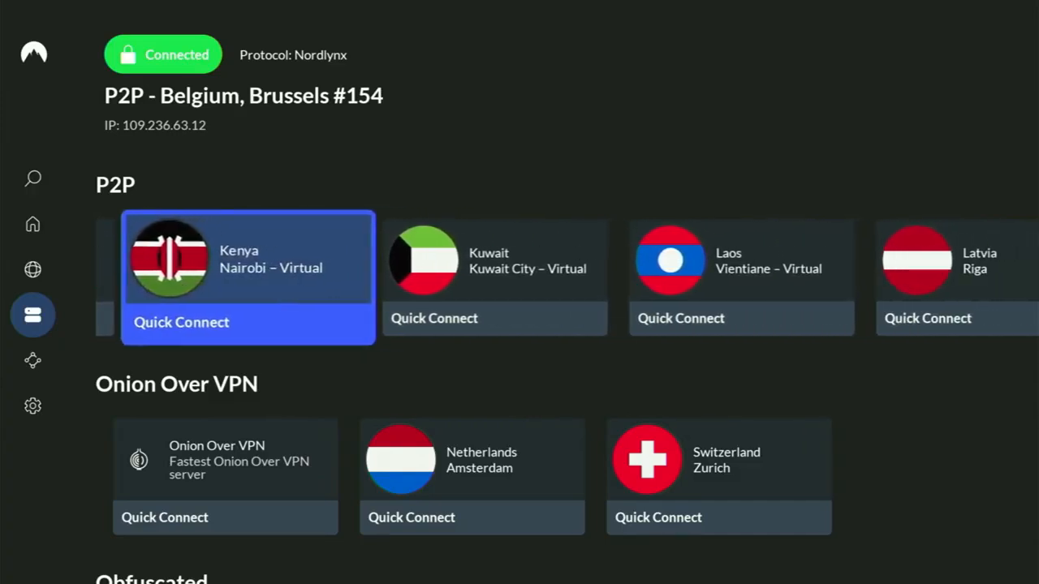
scroll(right, 3)
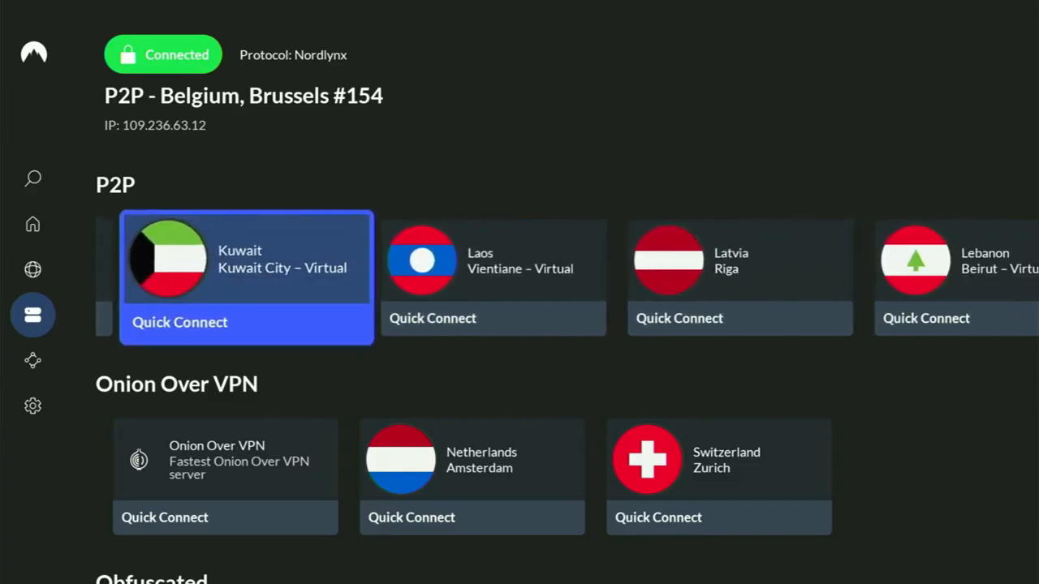
scroll(left, 3)
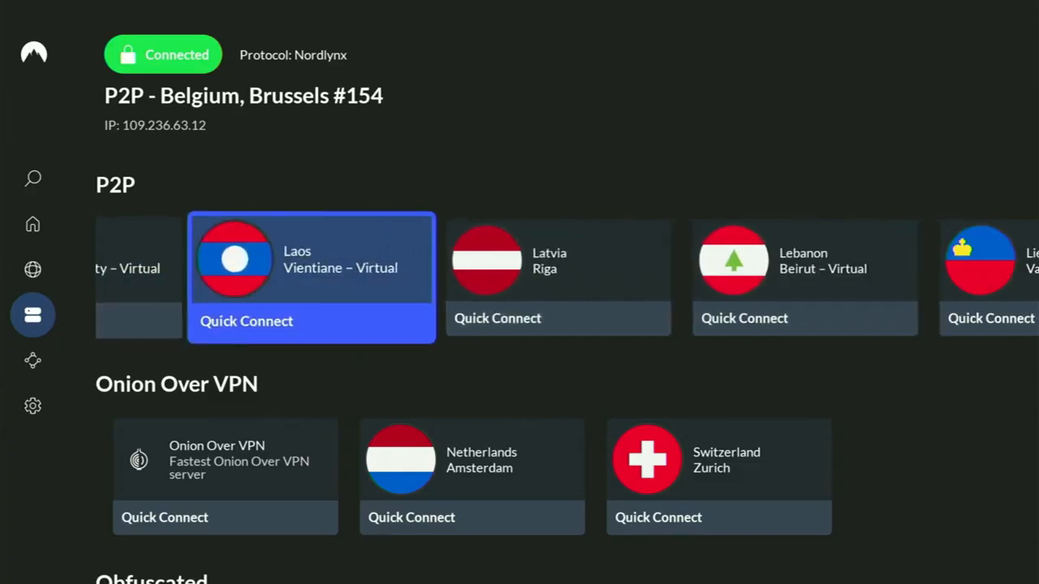
scroll(right, 3)
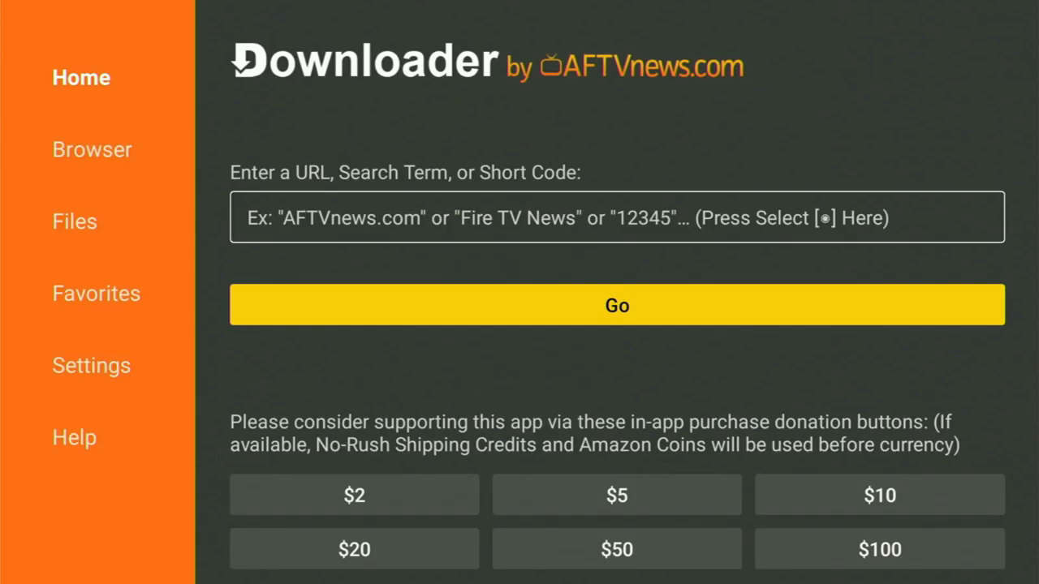
- Enter short code 51180 in Downloader's URL box and press Go to fetch APKTime
click(617, 217)
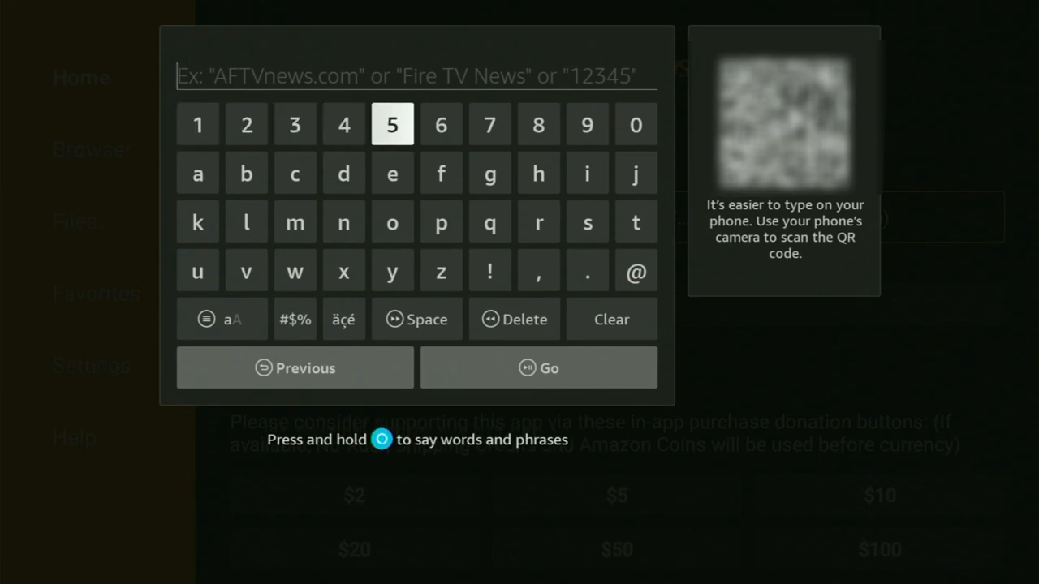
click(393, 124)
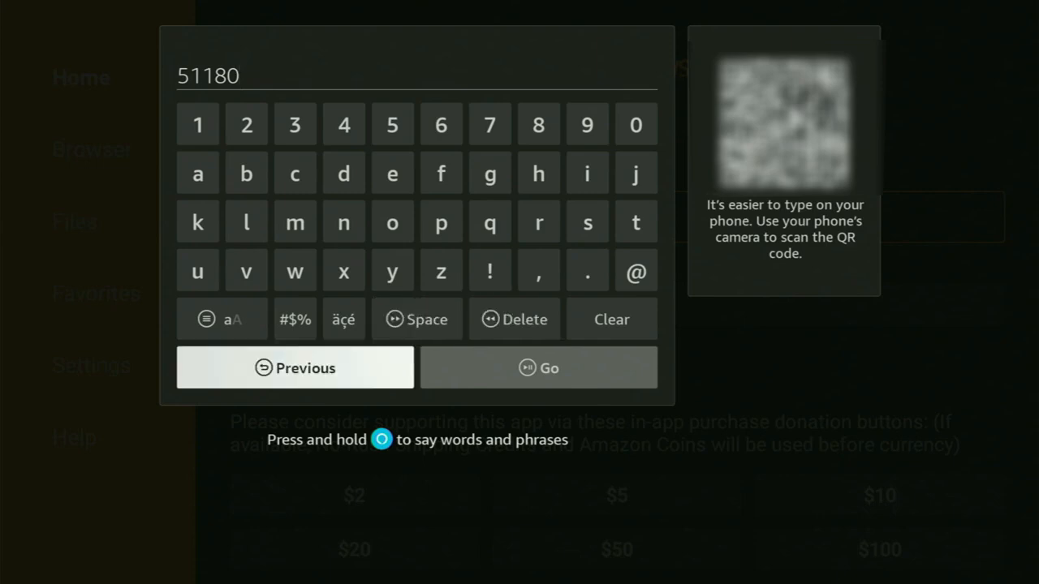
click(539, 367)
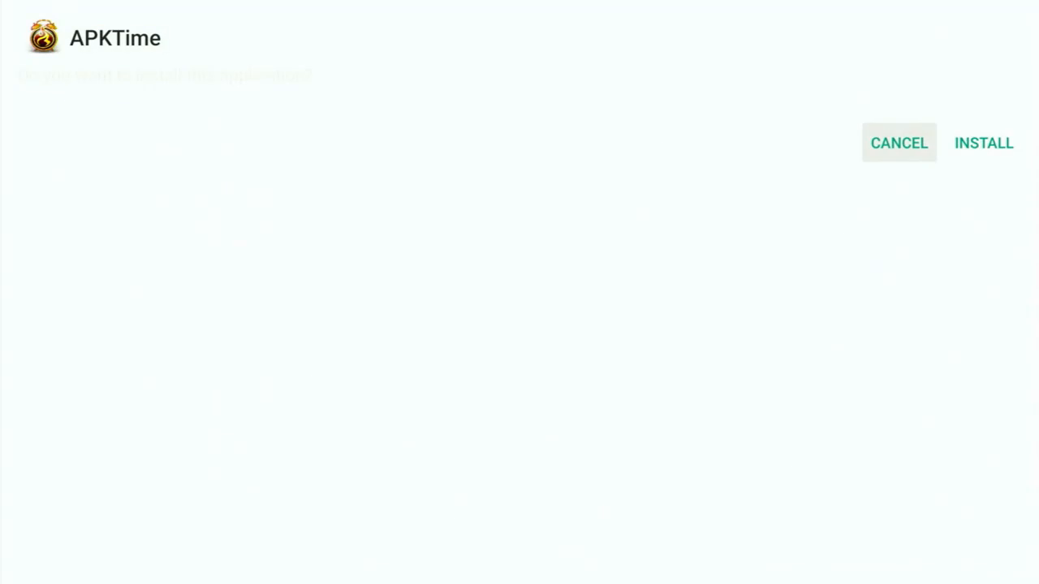
mouse_move(984, 143)
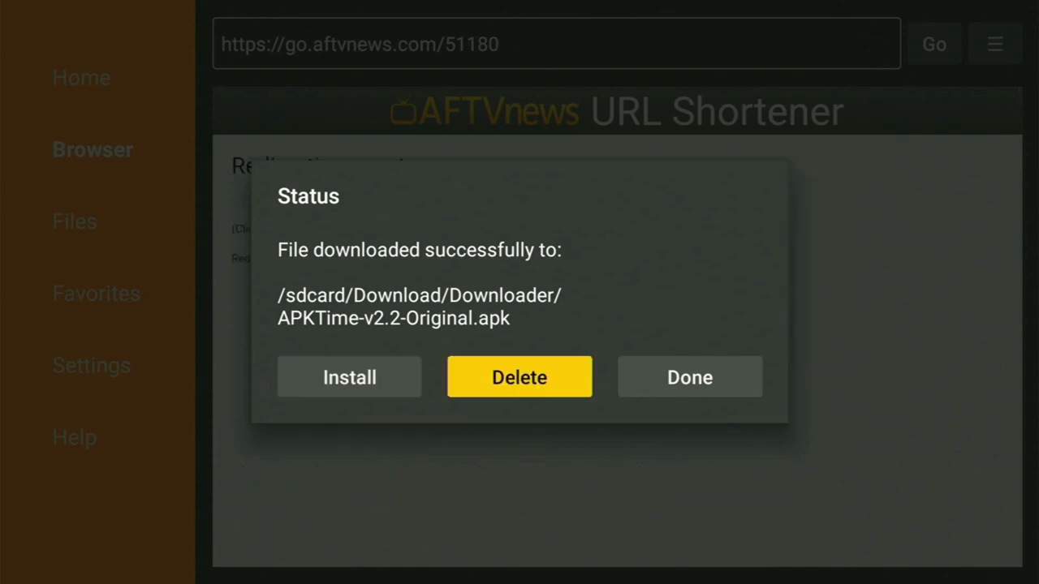
- Delete the downloaded APKTime-v2.2-Original.apk installer after installing
click(520, 376)
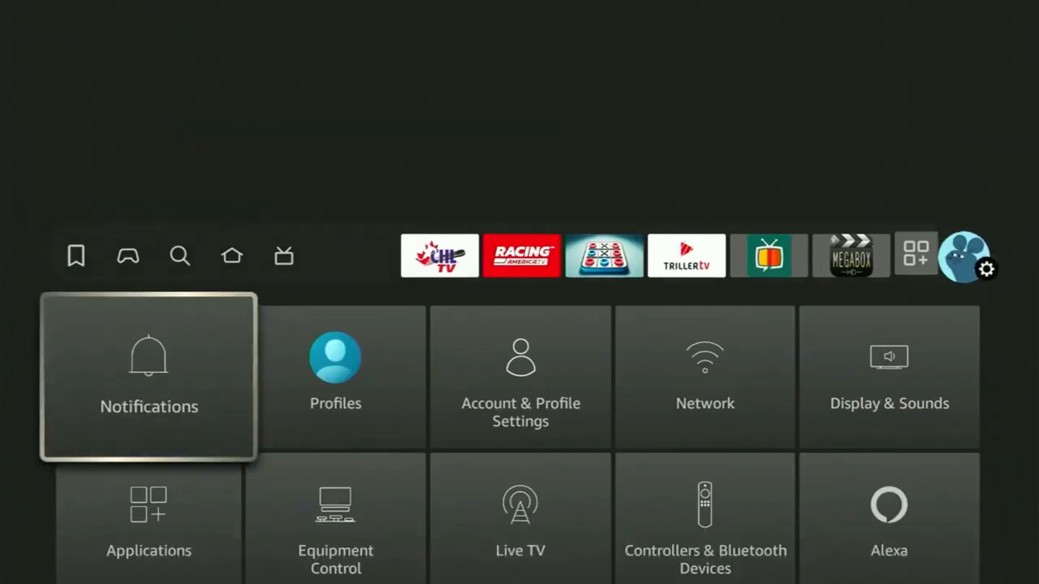
- In My Fire TV > Install Unknown Apps, switch APKTime ON
scroll(down, 3)
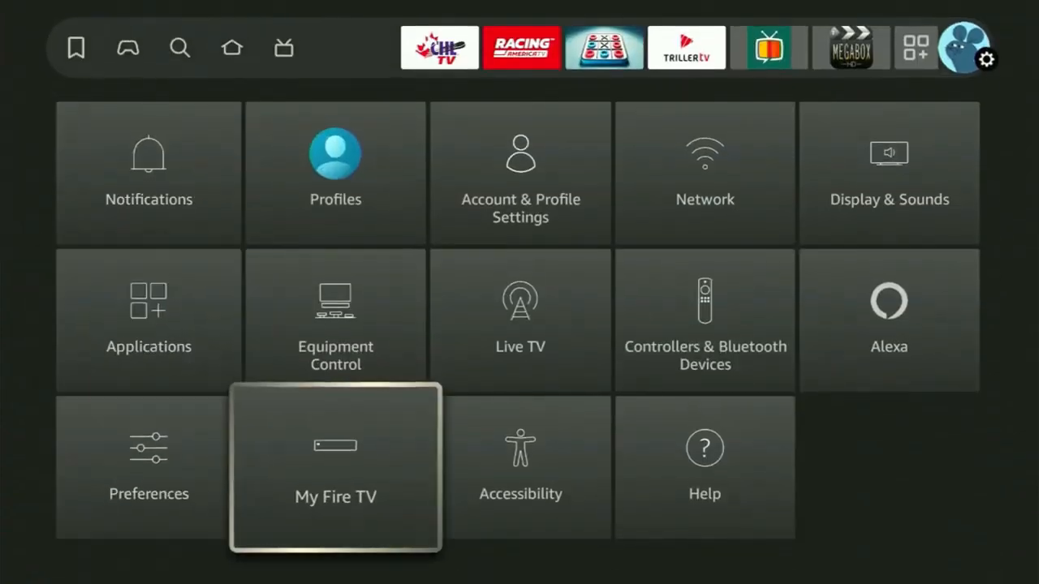
click(335, 468)
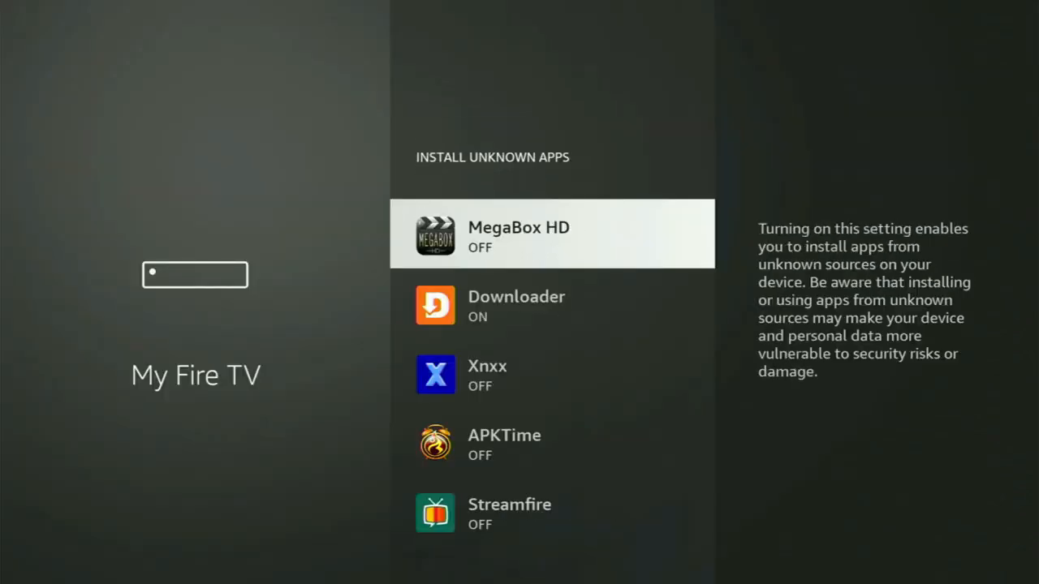
scroll(down, 3)
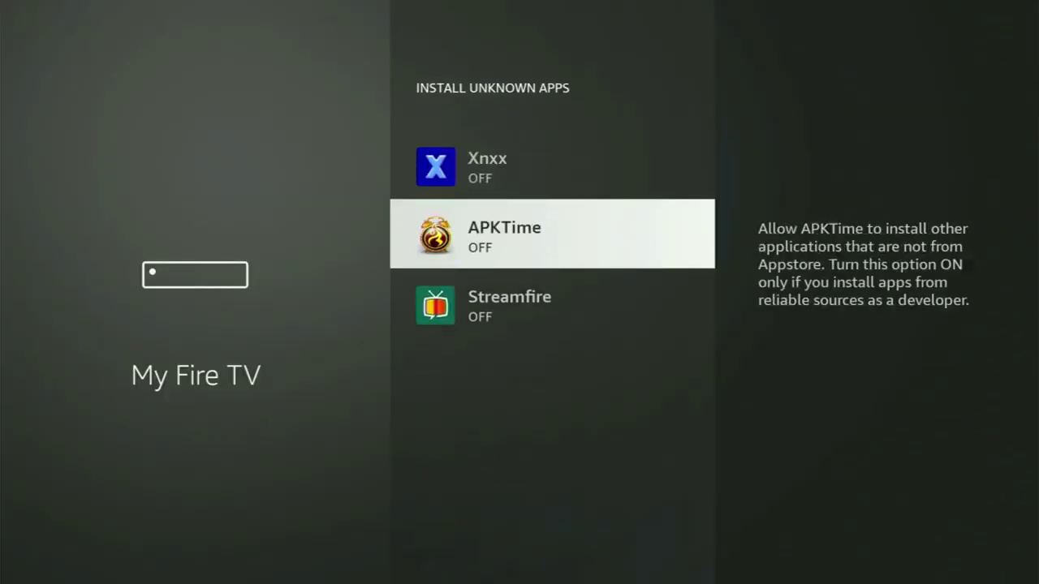
click(552, 234)
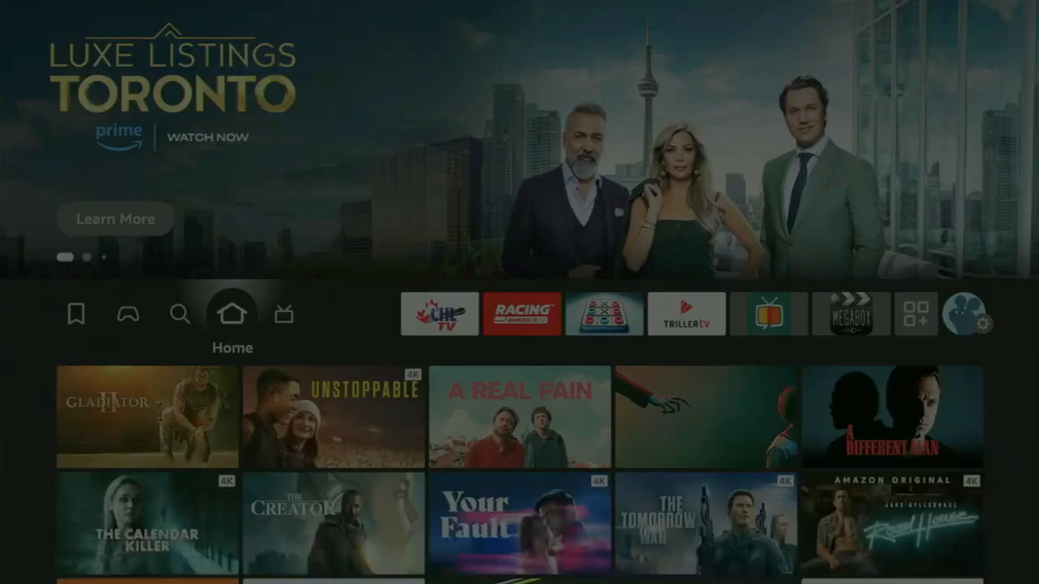
- Move APKTime to the front of Your Apps & Channels and launch it
click(685, 315)
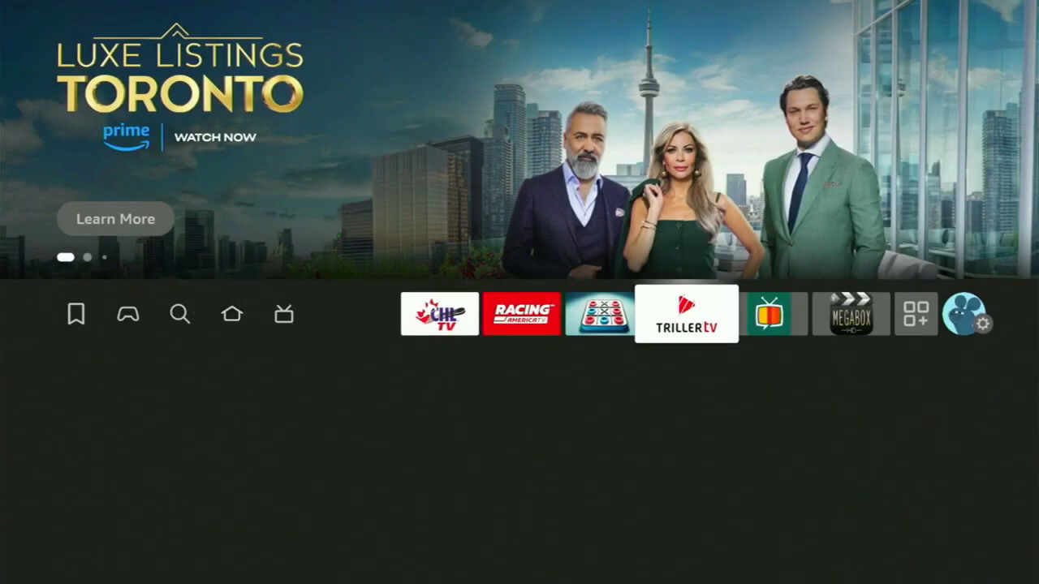
click(916, 315)
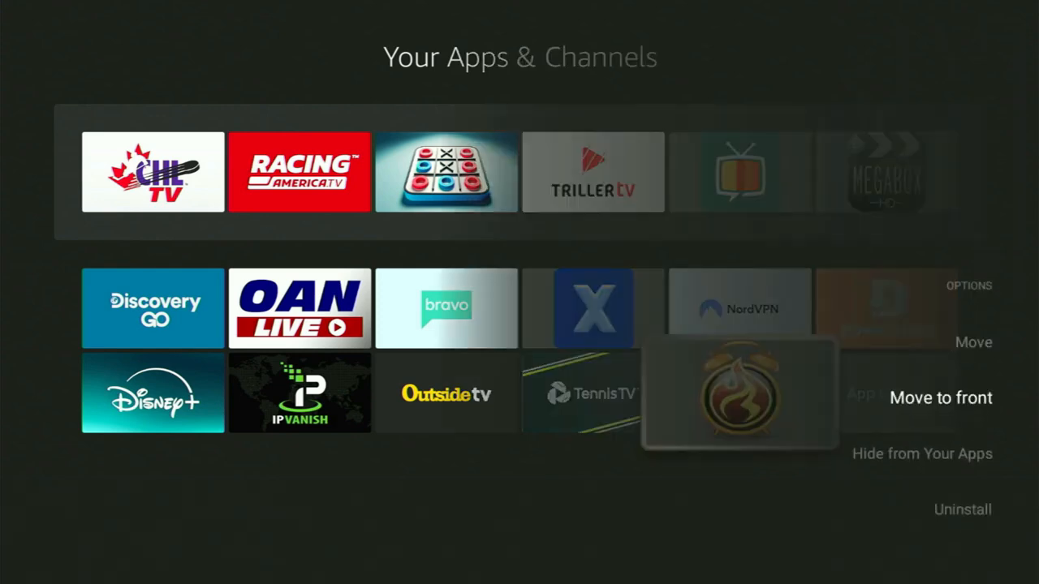
click(942, 398)
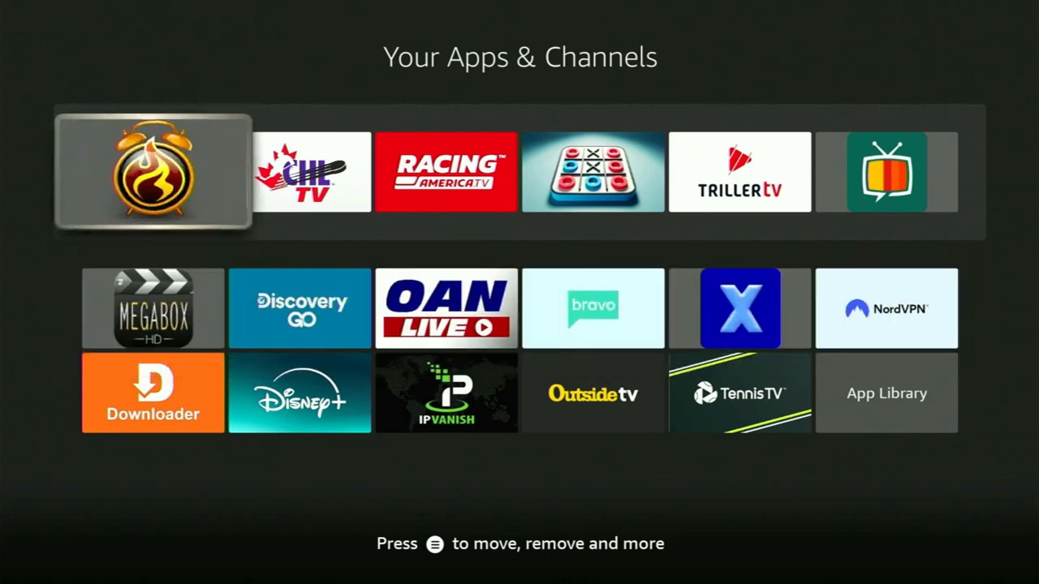
click(153, 172)
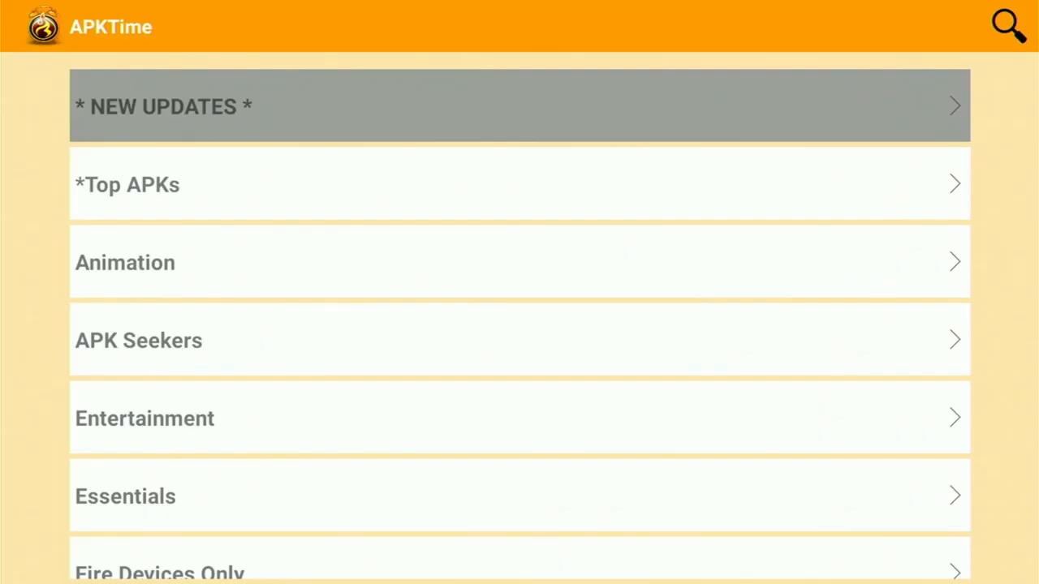
click(520, 185)
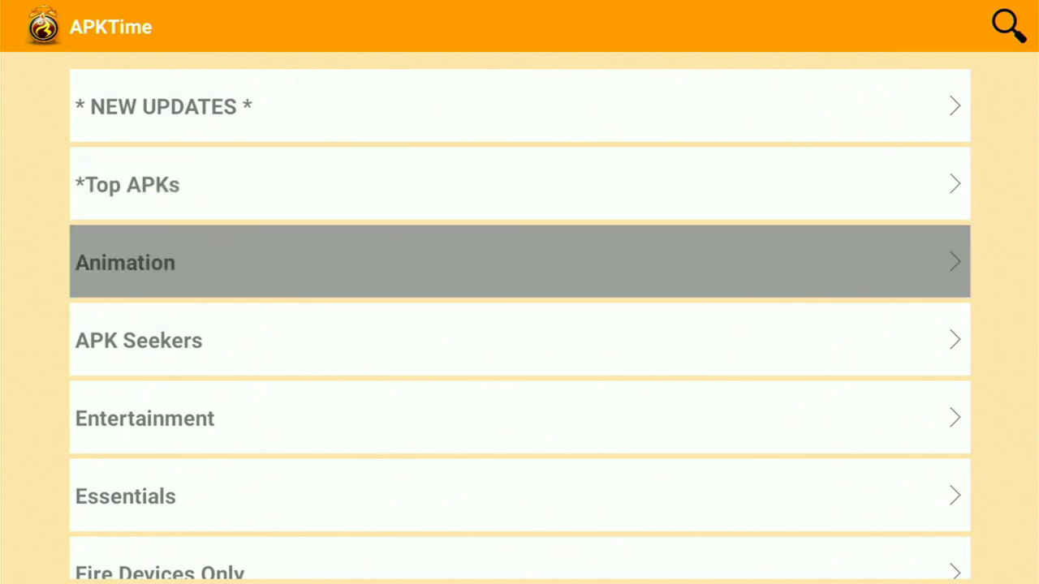
mouse_move(519, 418)
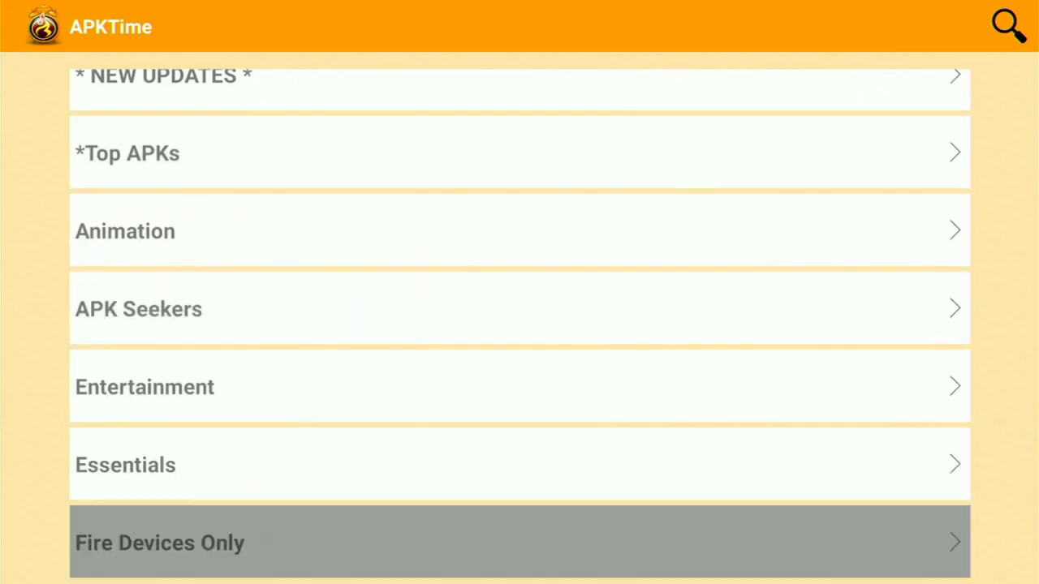
scroll(down, 3)
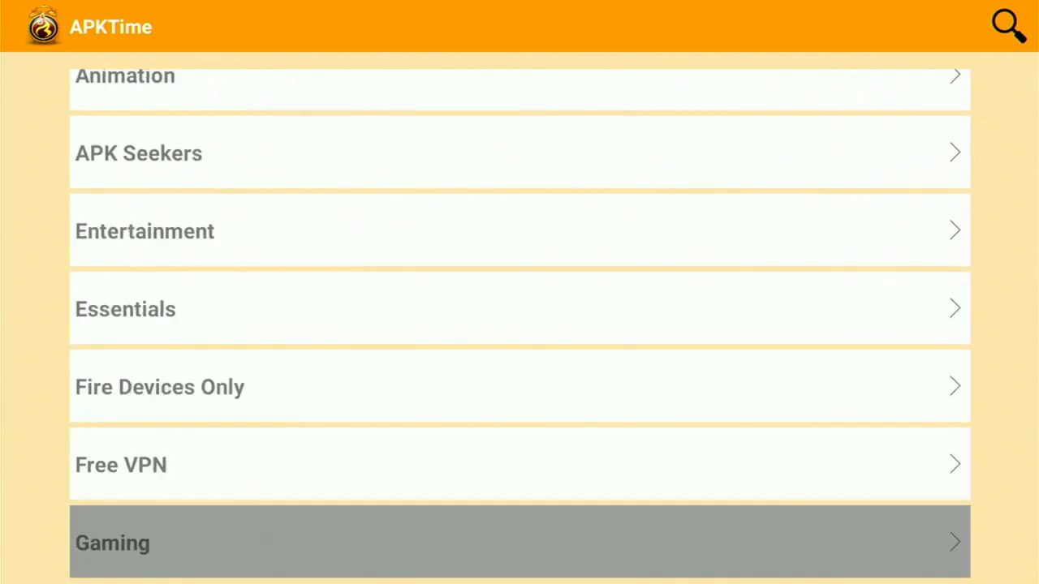
scroll(down, 3)
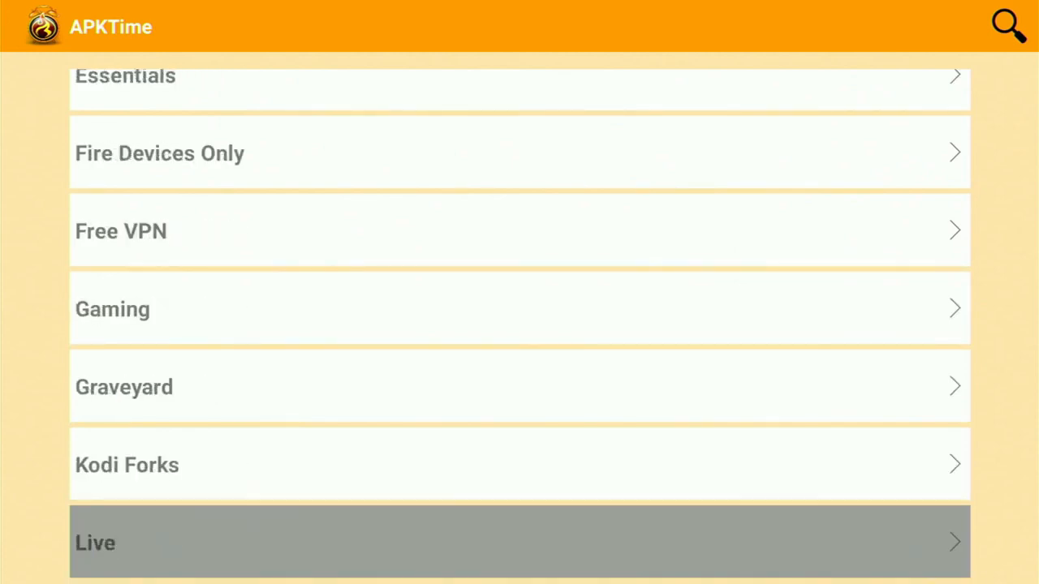
scroll(down, 3)
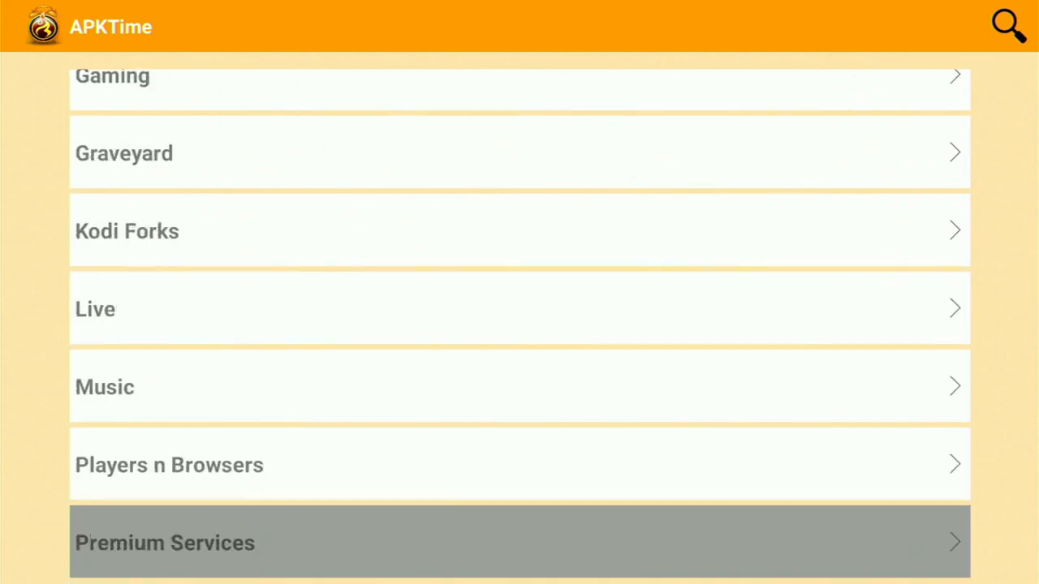
scroll(down, 3)
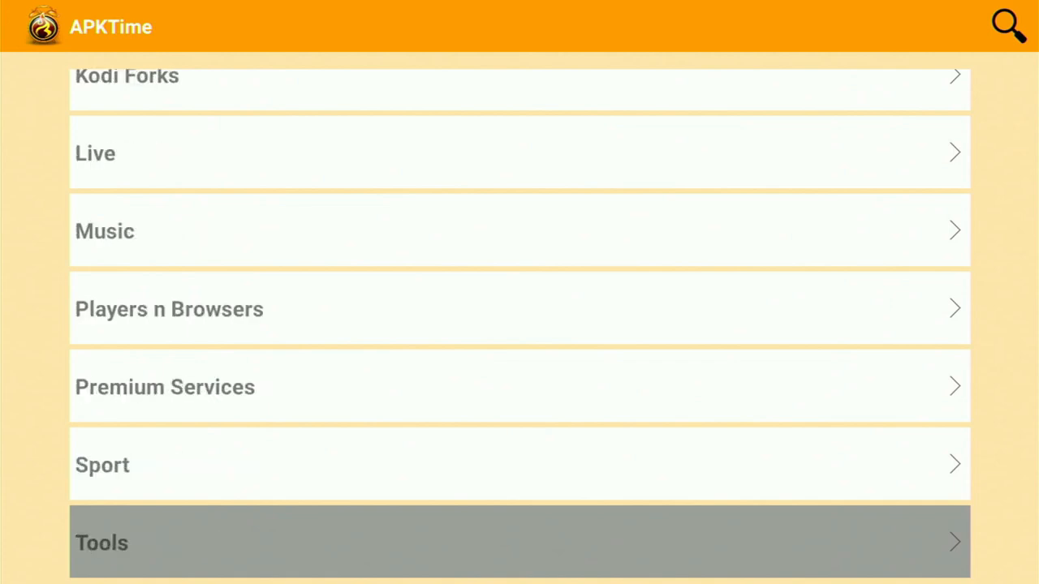
scroll(down, 3)
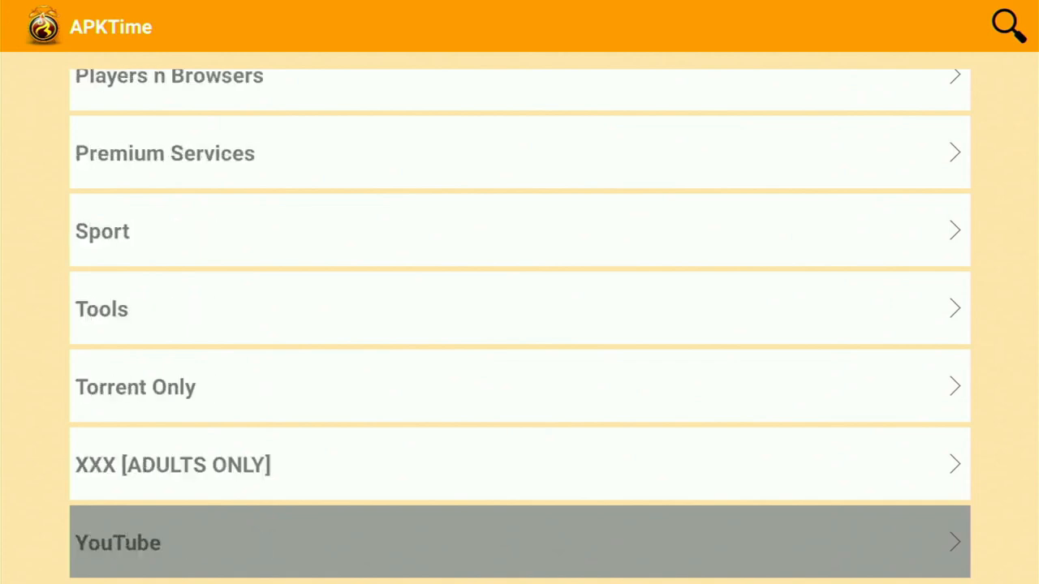